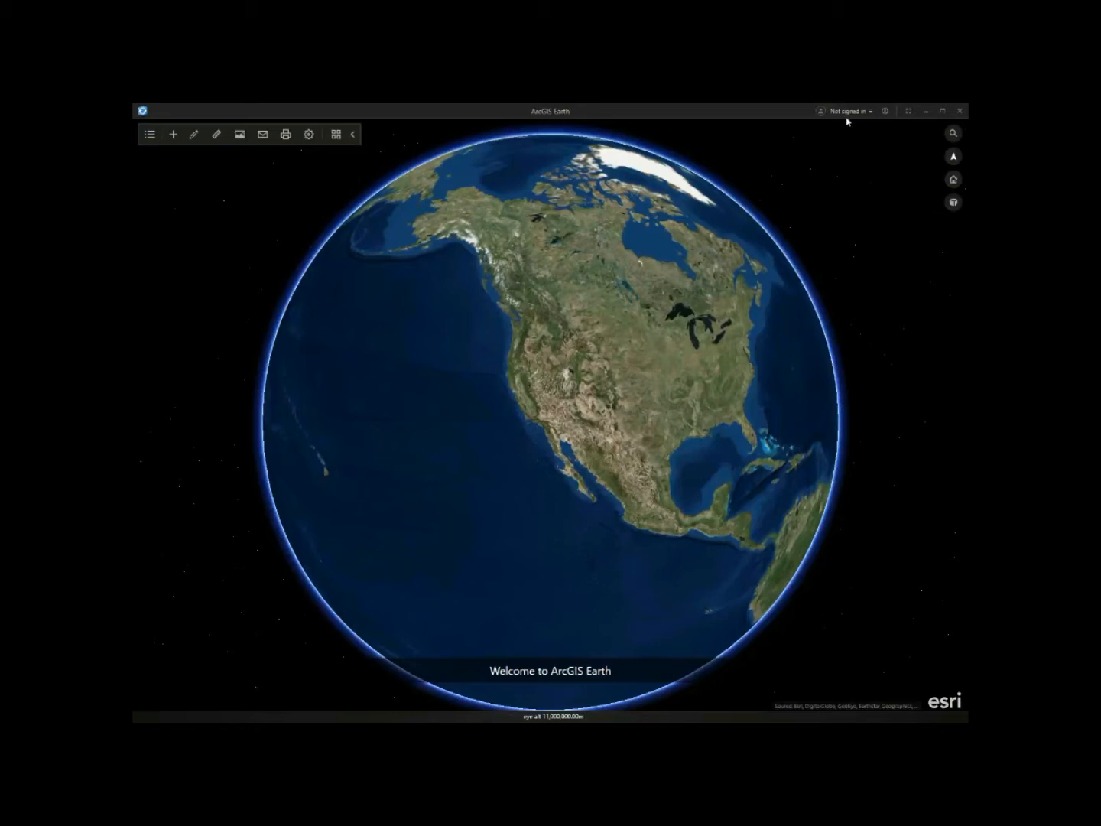
# Add the enterprise portal in Portal Manager, sign in, and set it as the active portal
pyautogui.click(845, 111)
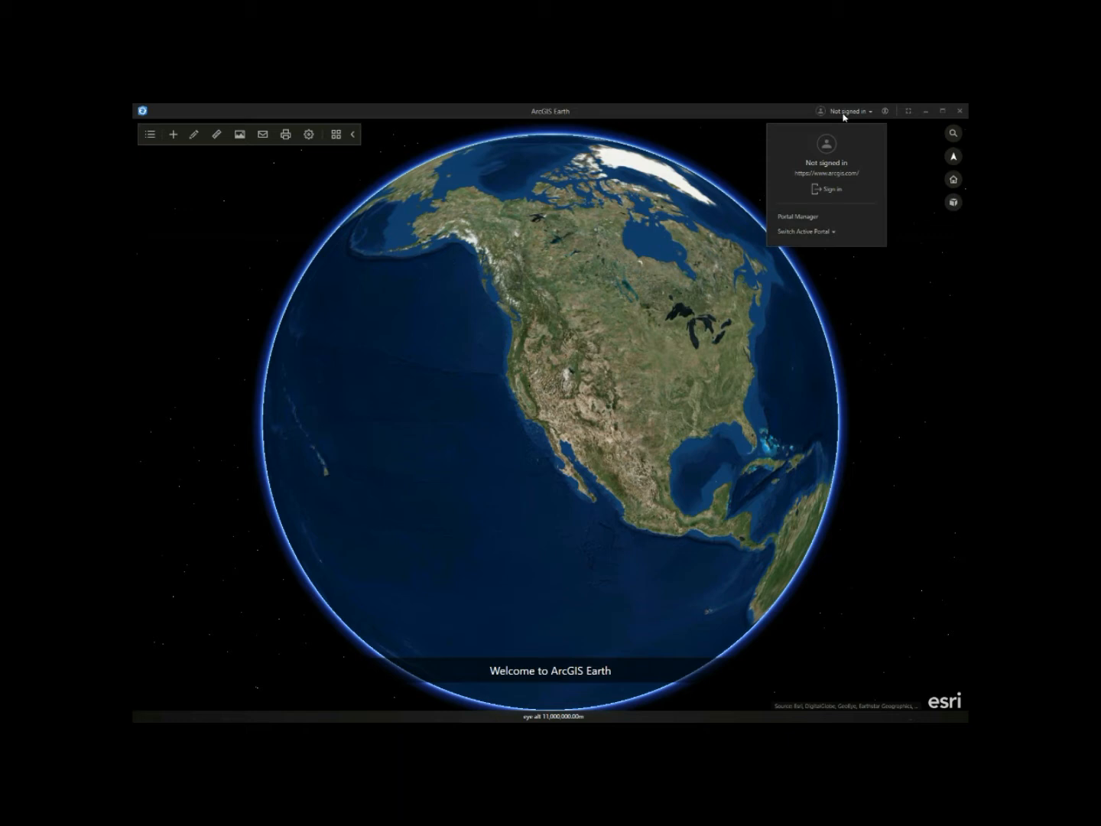
pyautogui.moveTo(796, 218)
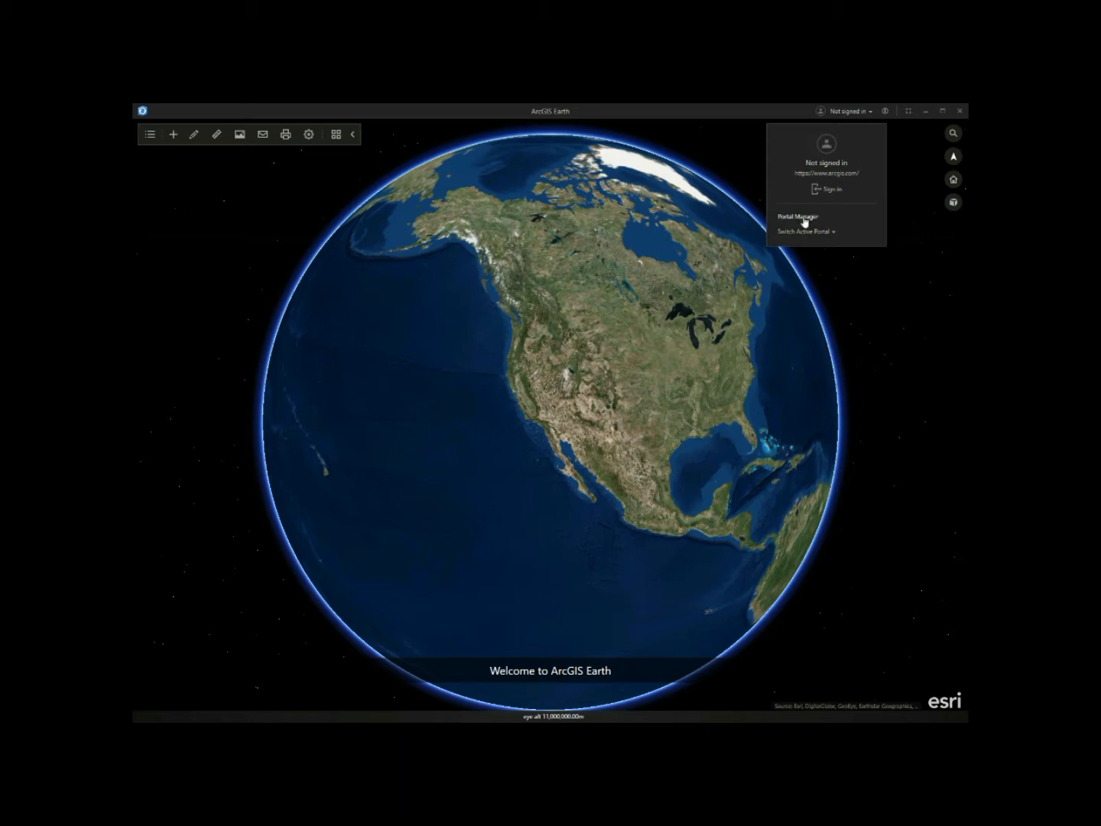
pyautogui.click(799, 217)
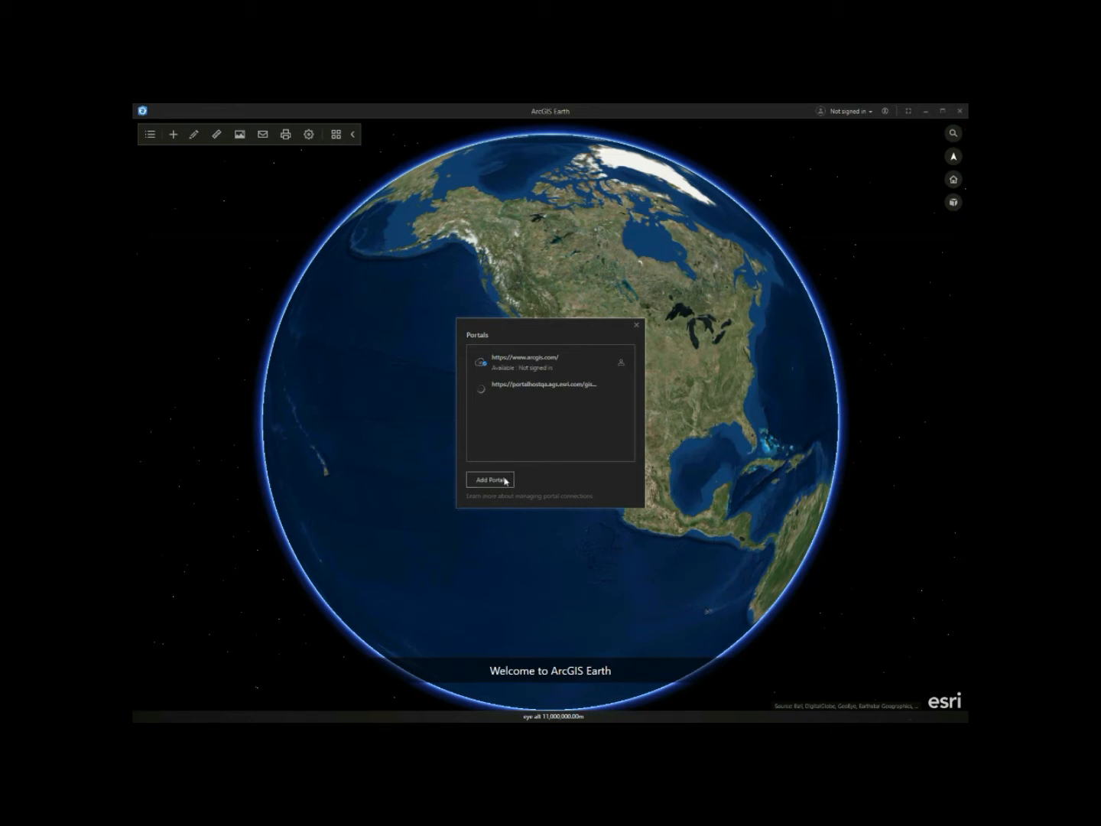
pyautogui.click(489, 478)
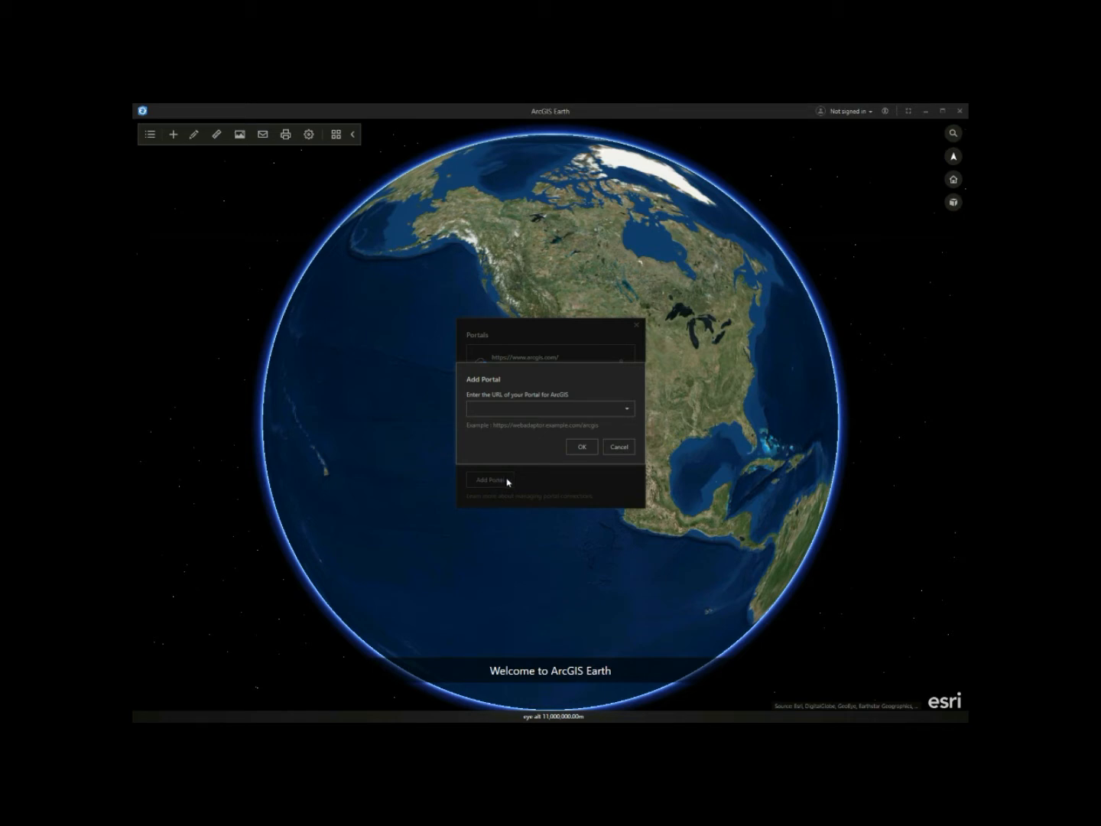
pyautogui.click(581, 447)
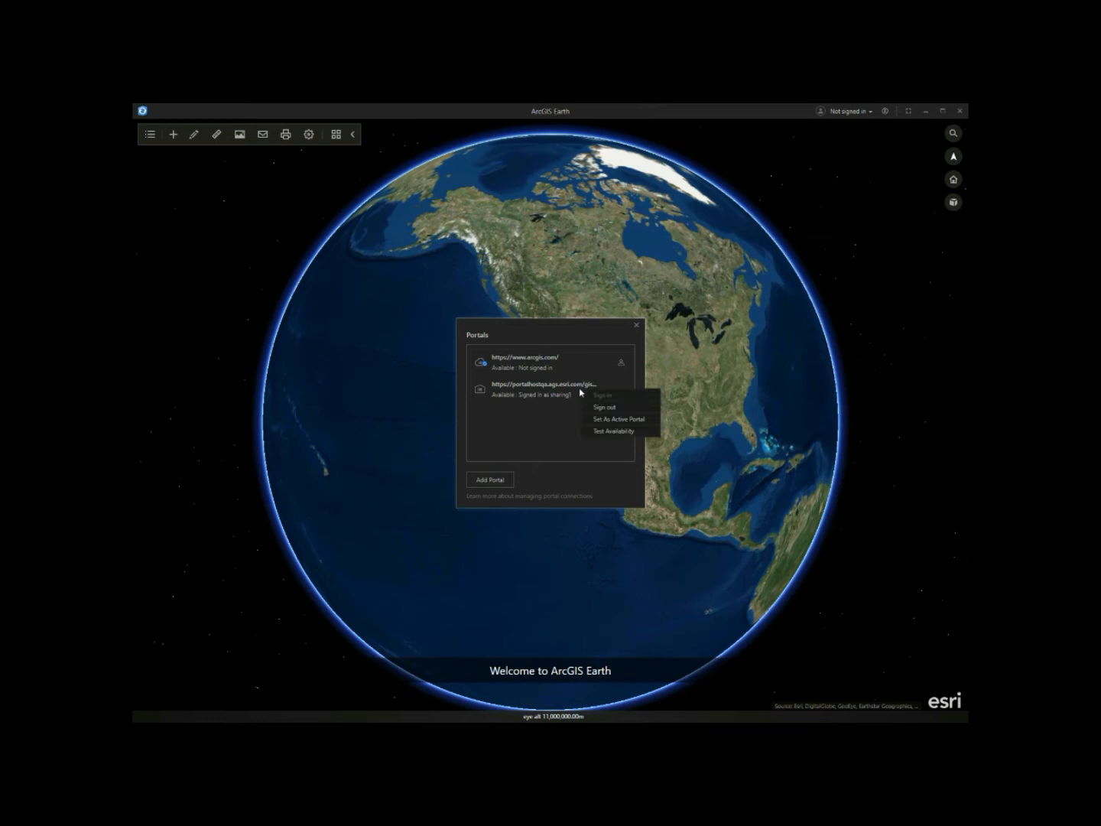
pyautogui.click(605, 394)
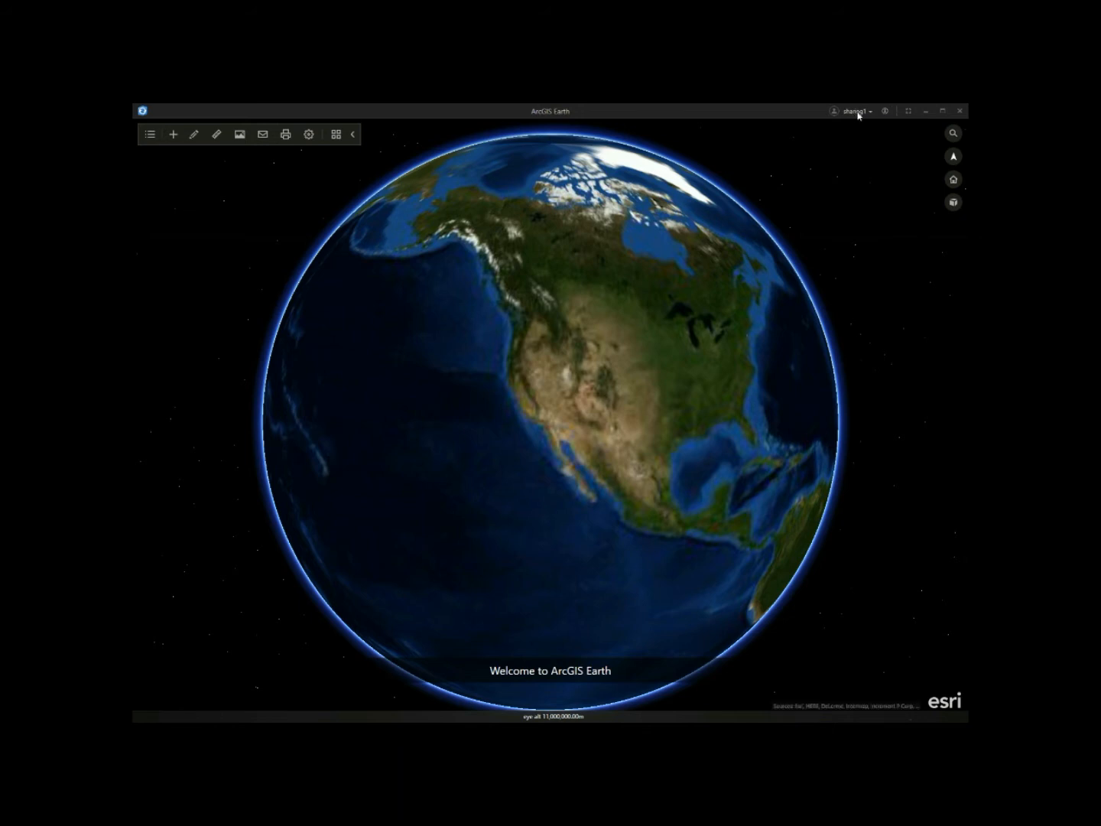
# Browse the portal's My Content items in the Add Data dialog, then close it
pyautogui.click(848, 111)
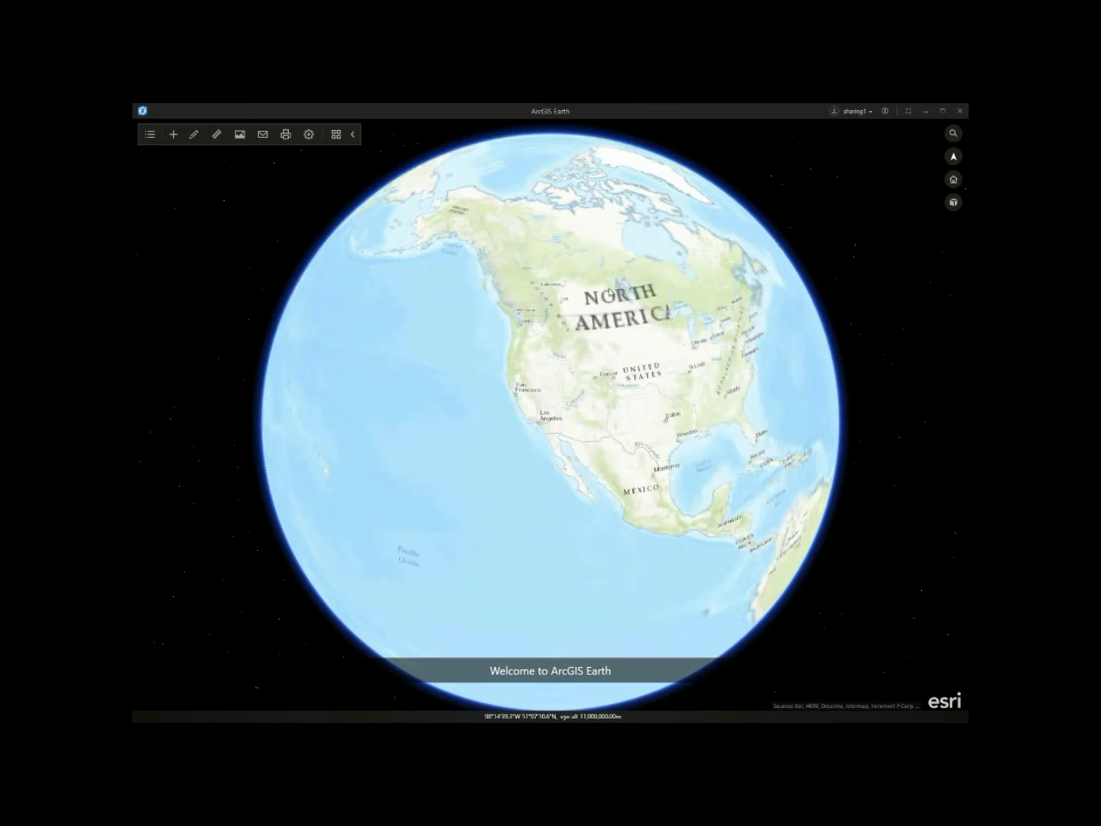
pyautogui.click(336, 134)
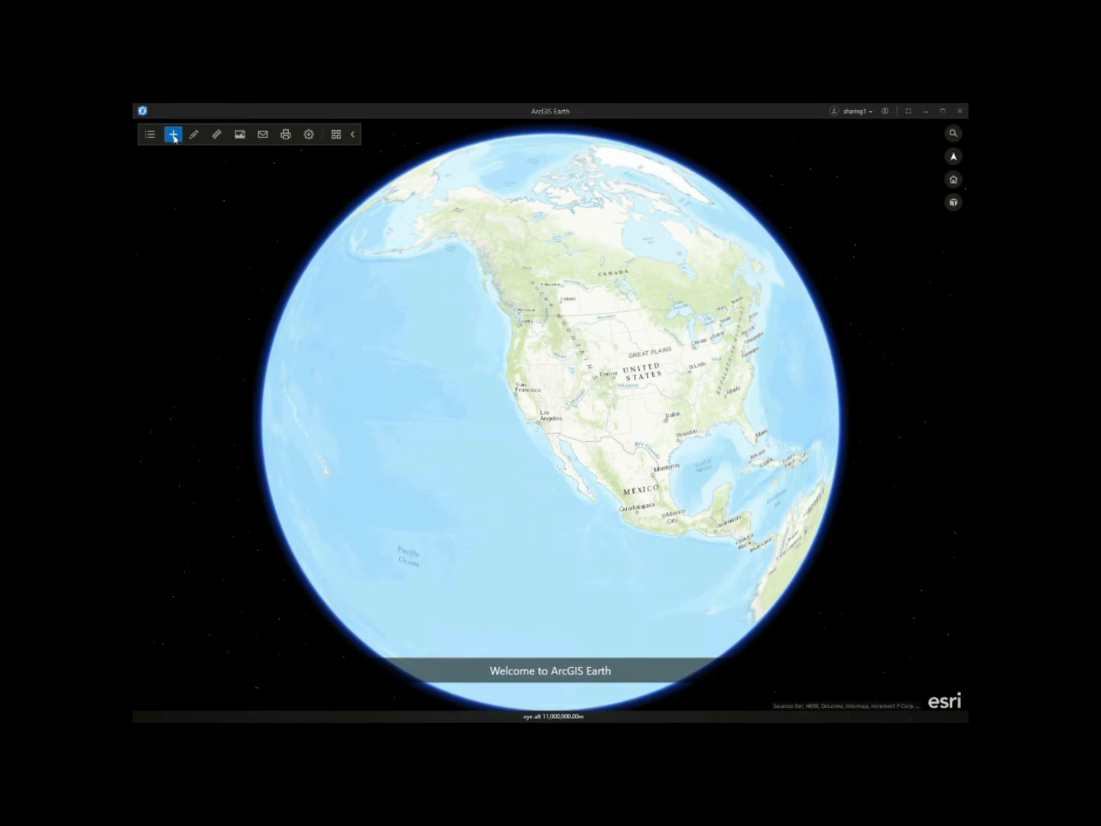
pyautogui.click(172, 134)
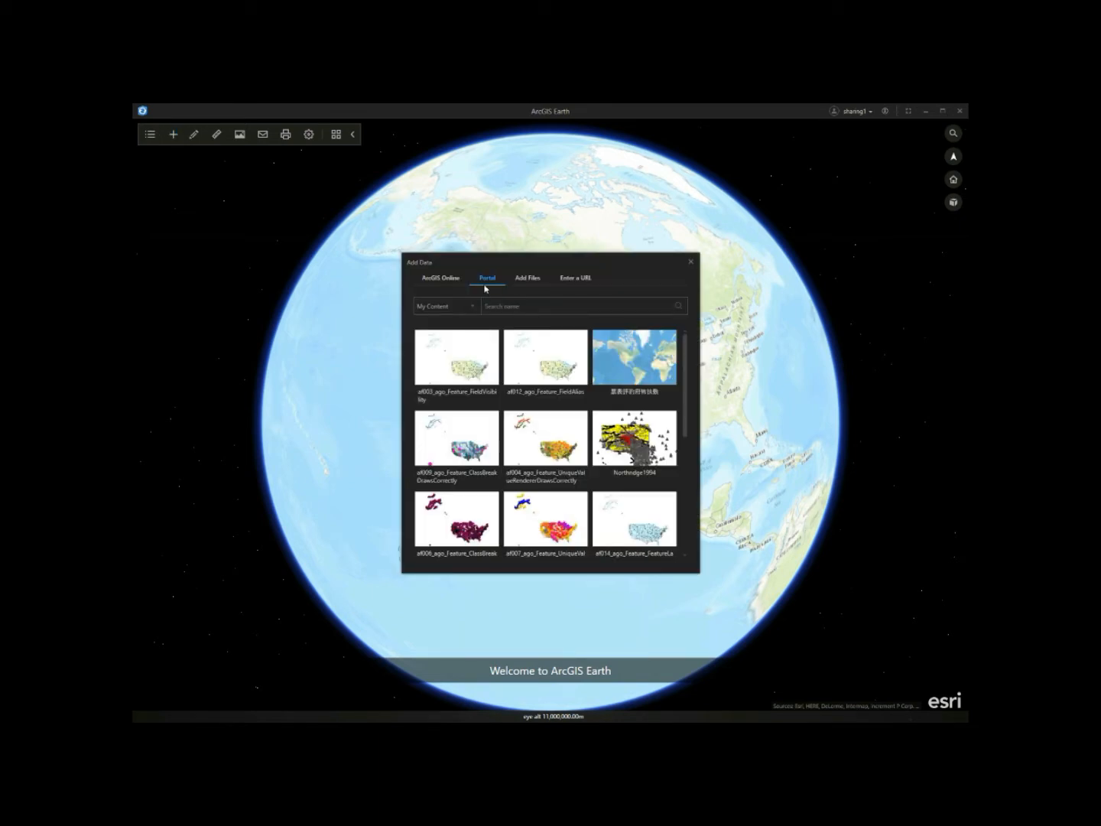
pyautogui.click(446, 306)
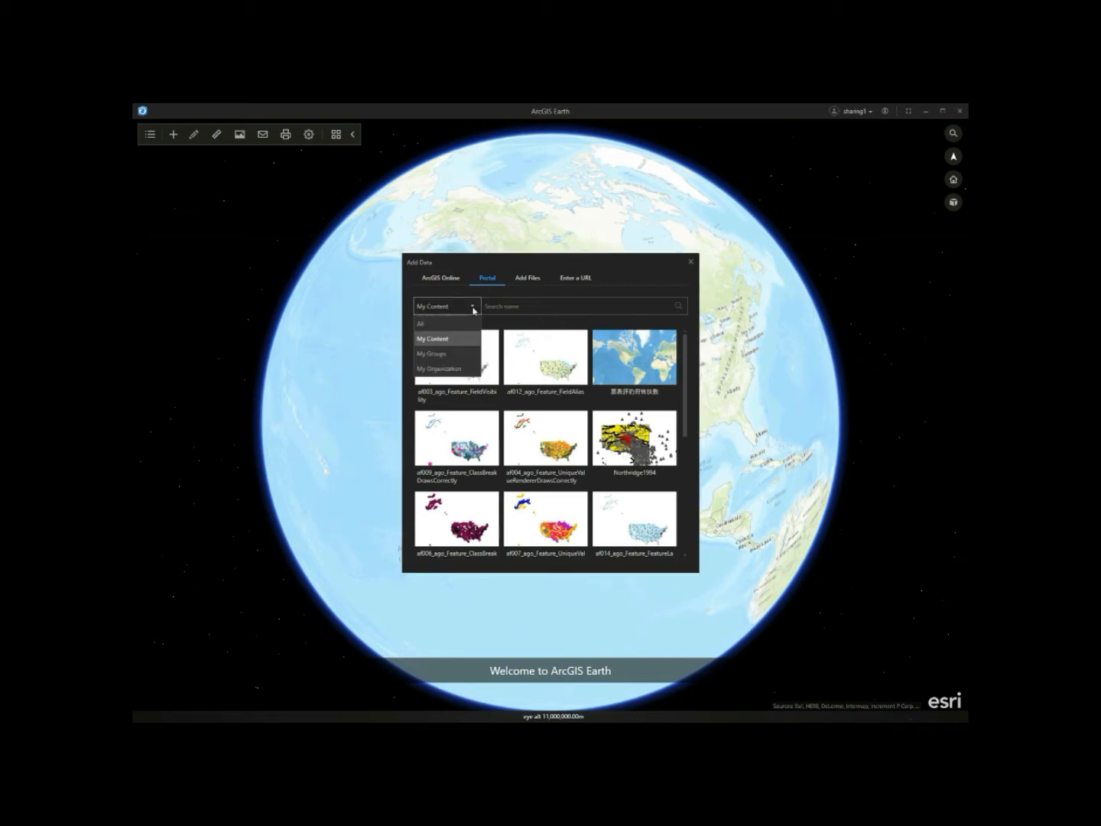
pyautogui.click(689, 261)
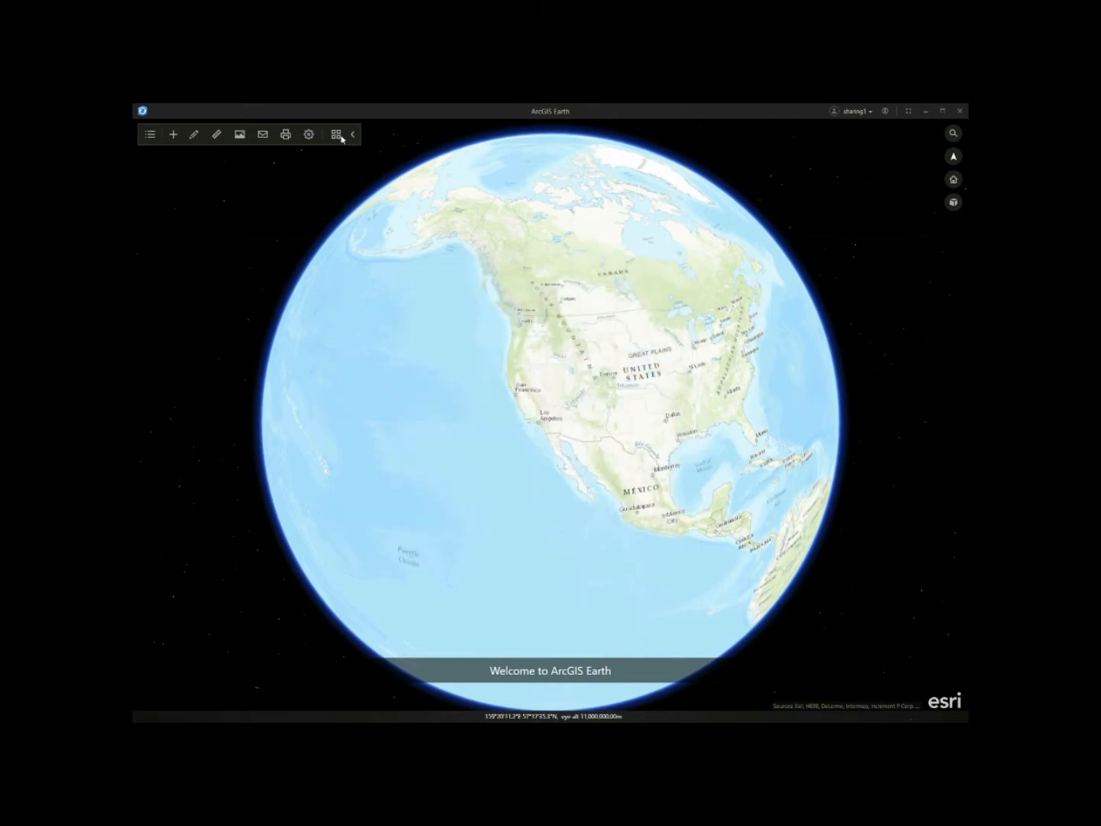
# Switch the basemap to Imagery, search for Joshua Tree, then clear the result
pyautogui.click(335, 134)
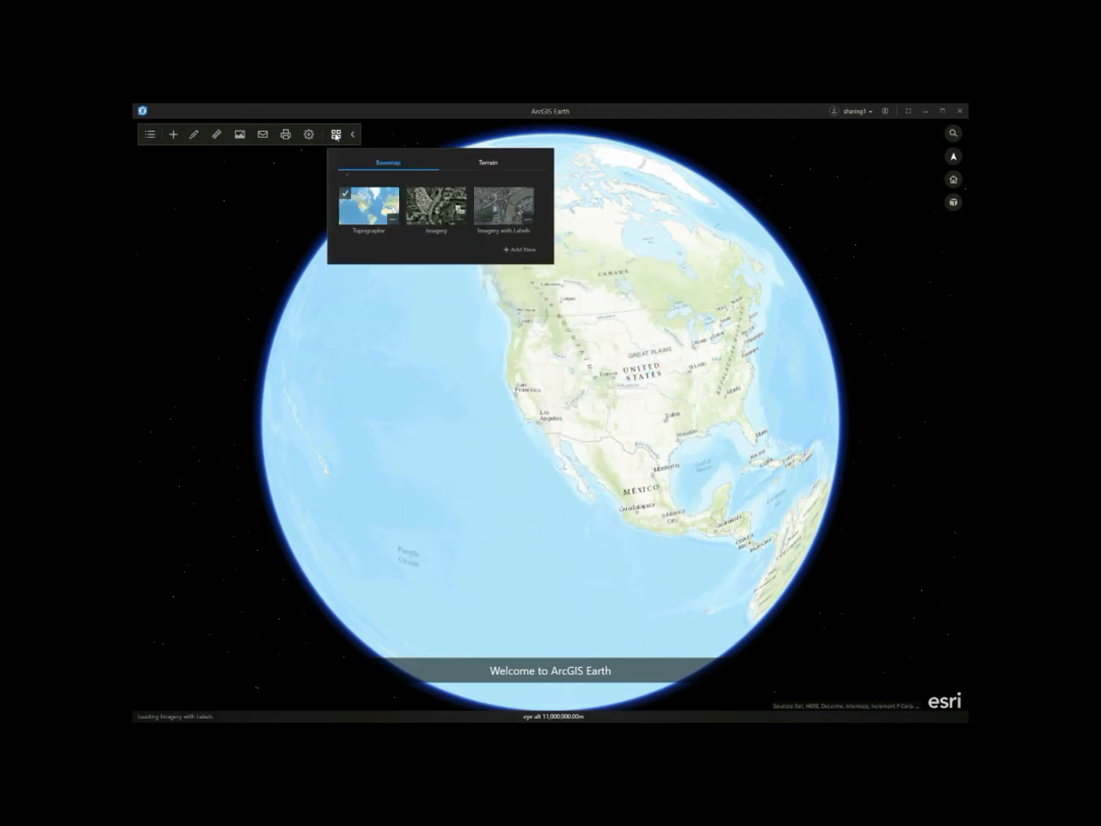
pyautogui.click(436, 205)
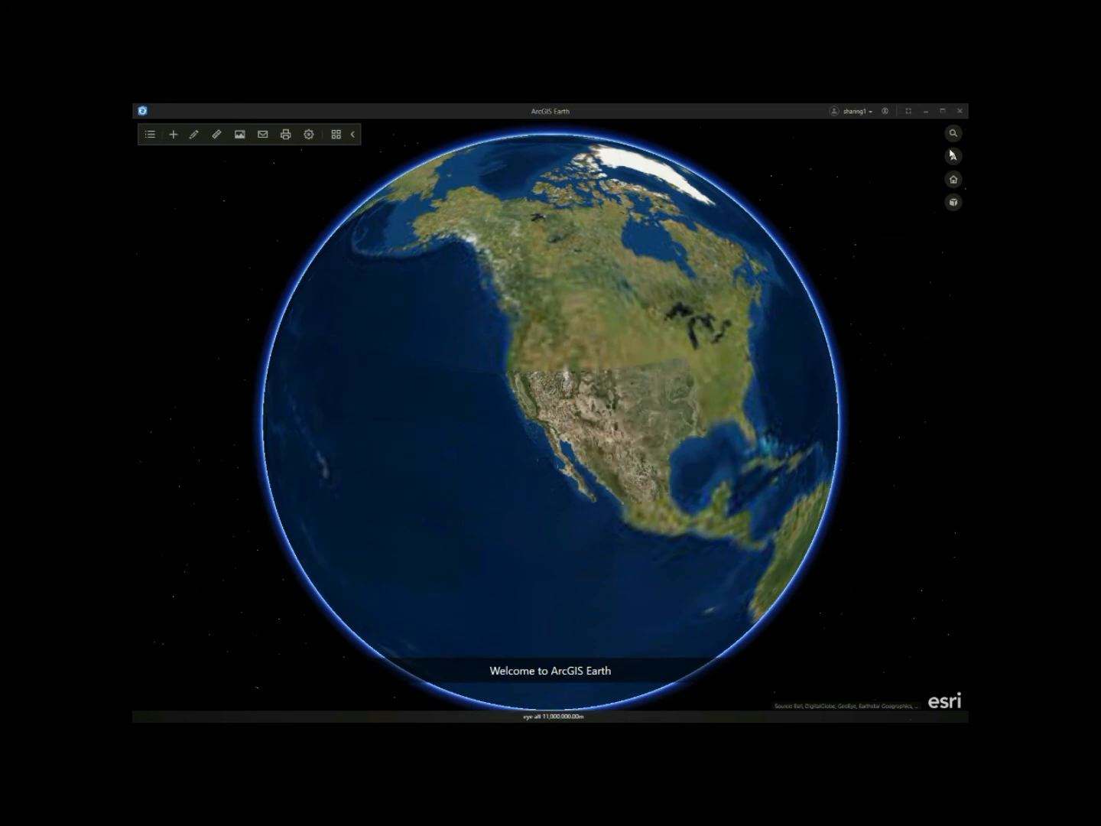
pyautogui.click(953, 133)
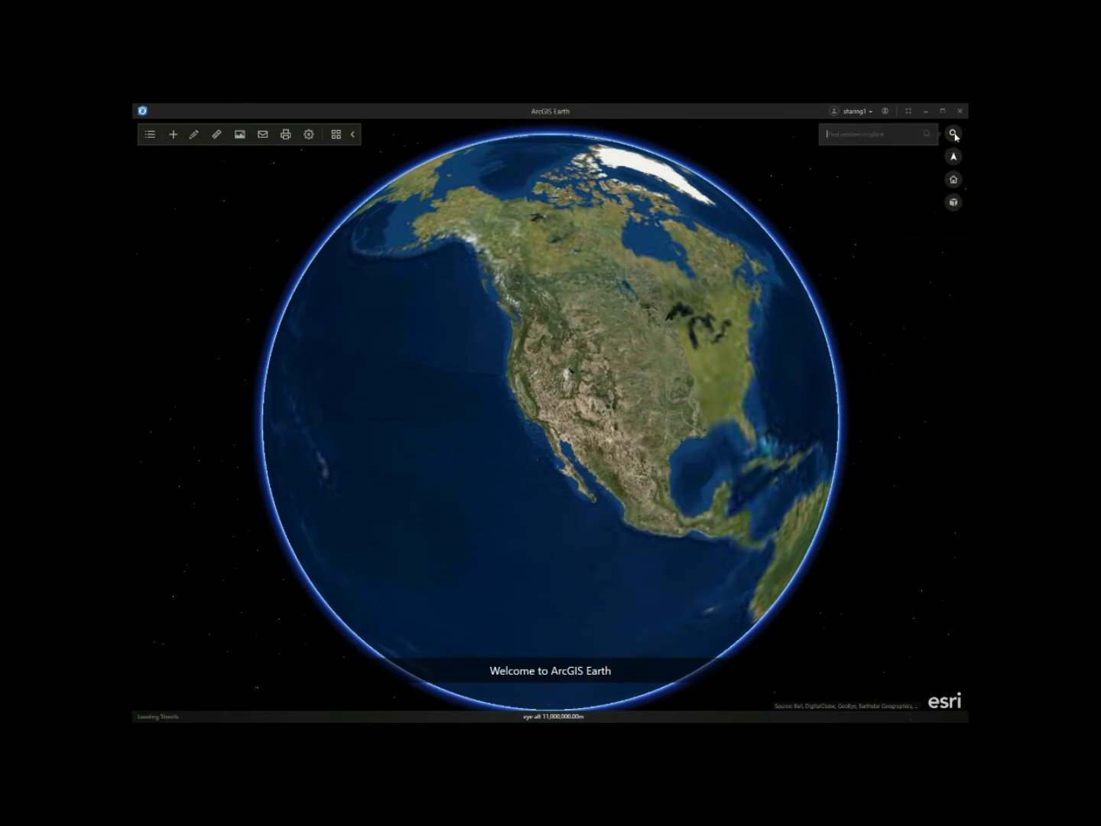
pyautogui.write('joshua')
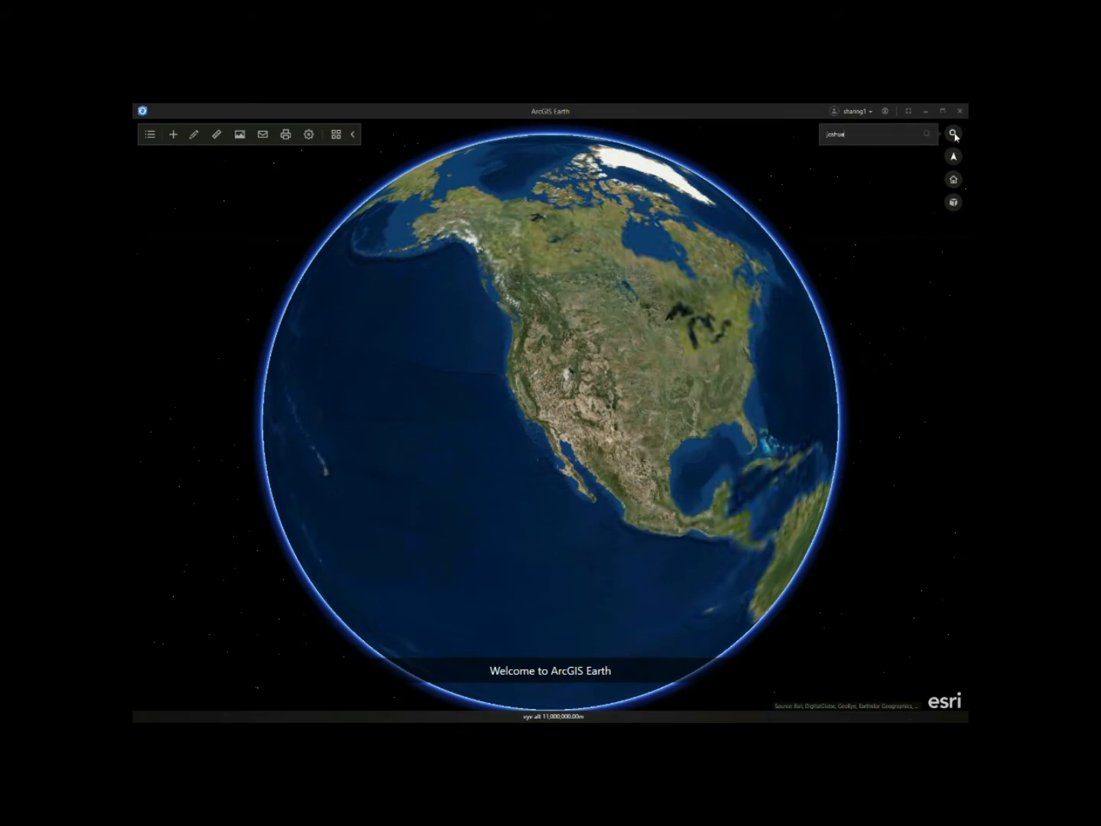
pyautogui.write('tree')
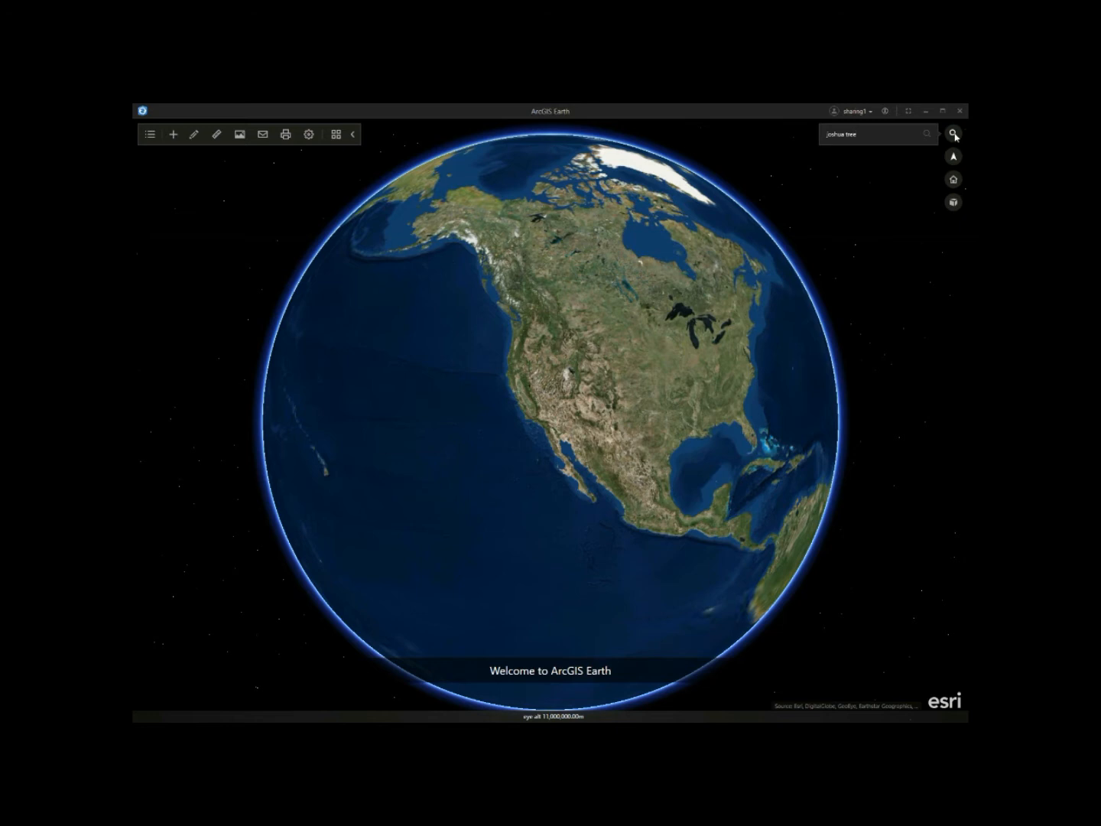
pyautogui.click(954, 133)
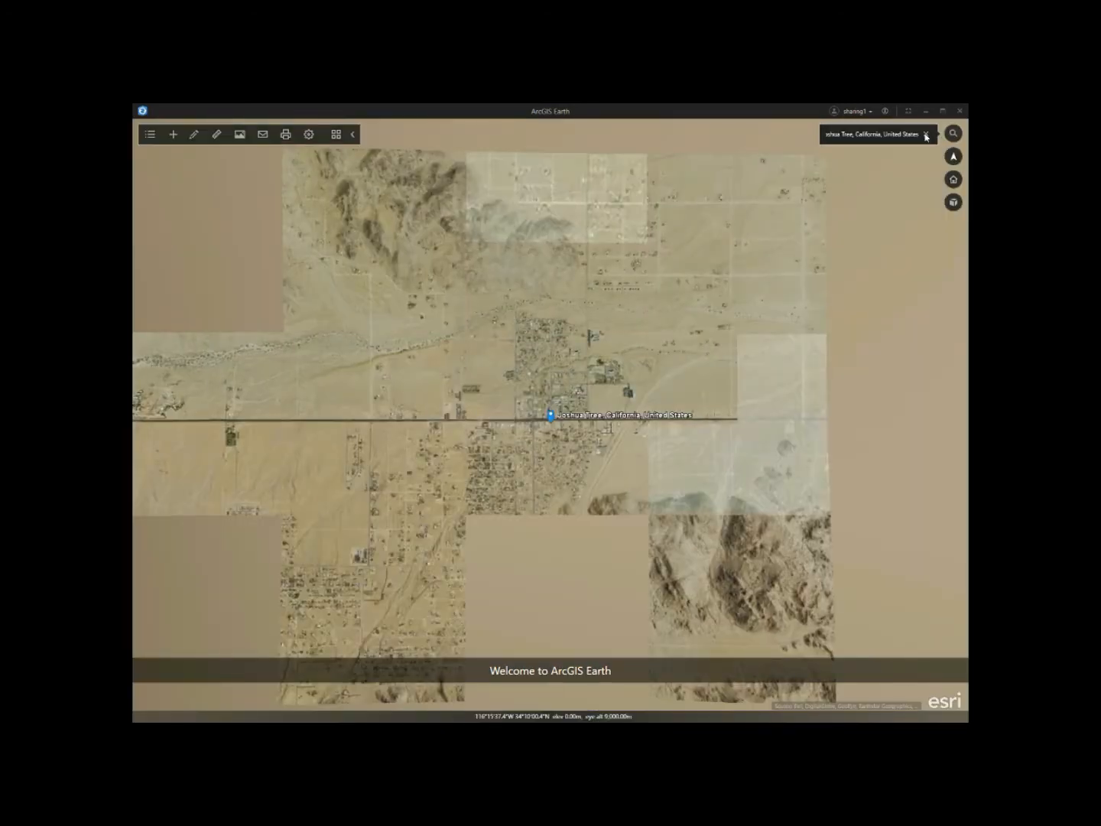
pyautogui.click(926, 134)
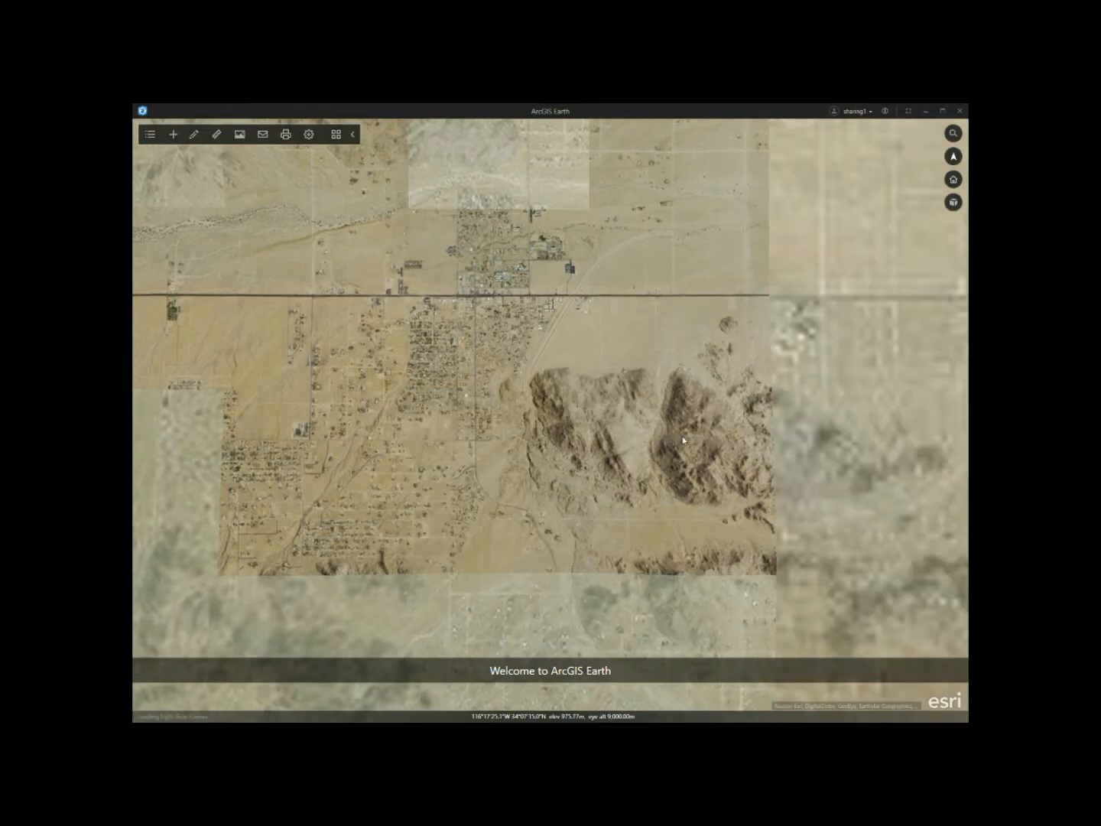
# Place a point placemark on the hills near Joshua Tree using the second Style icon
pyautogui.click(216, 134)
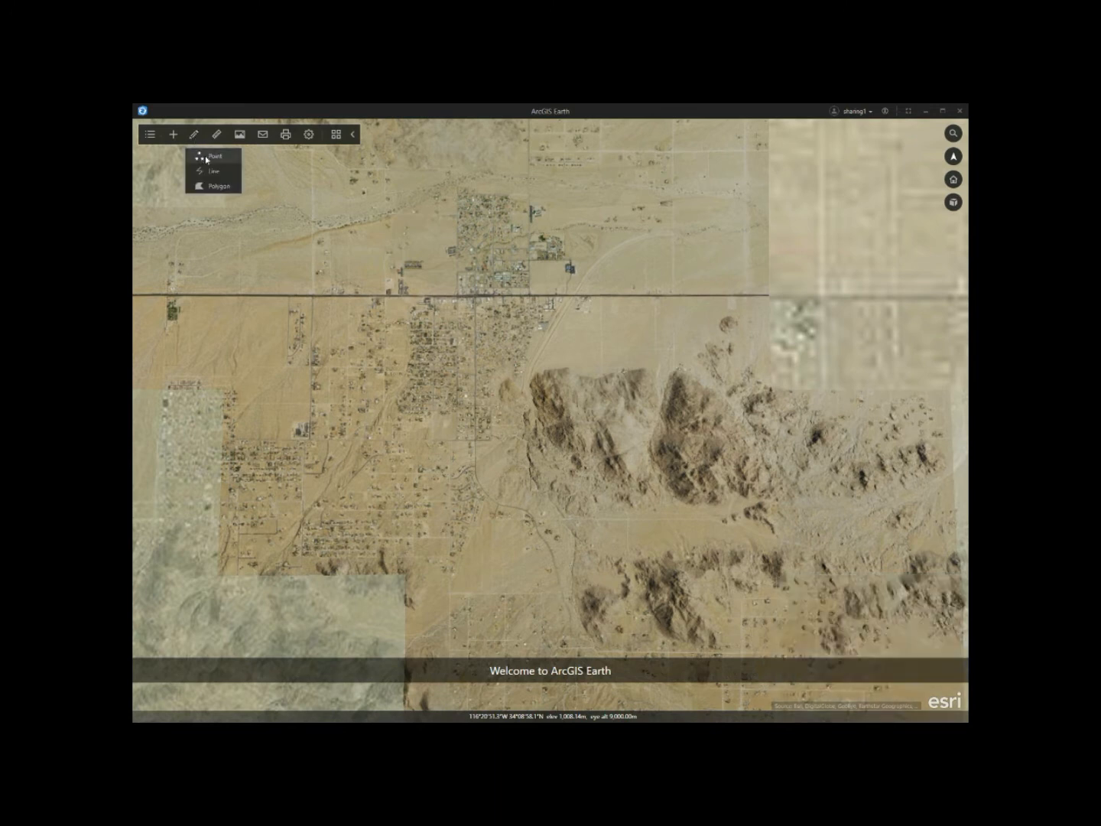
pyautogui.click(215, 156)
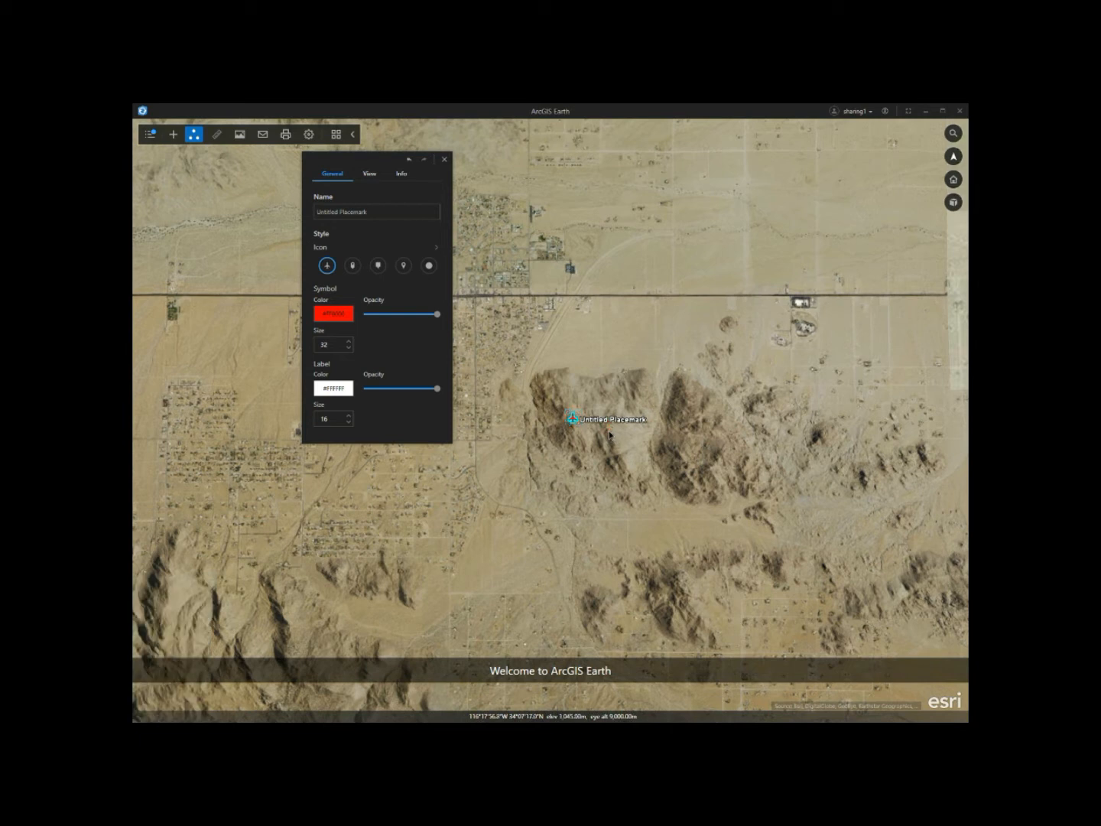
pyautogui.click(352, 266)
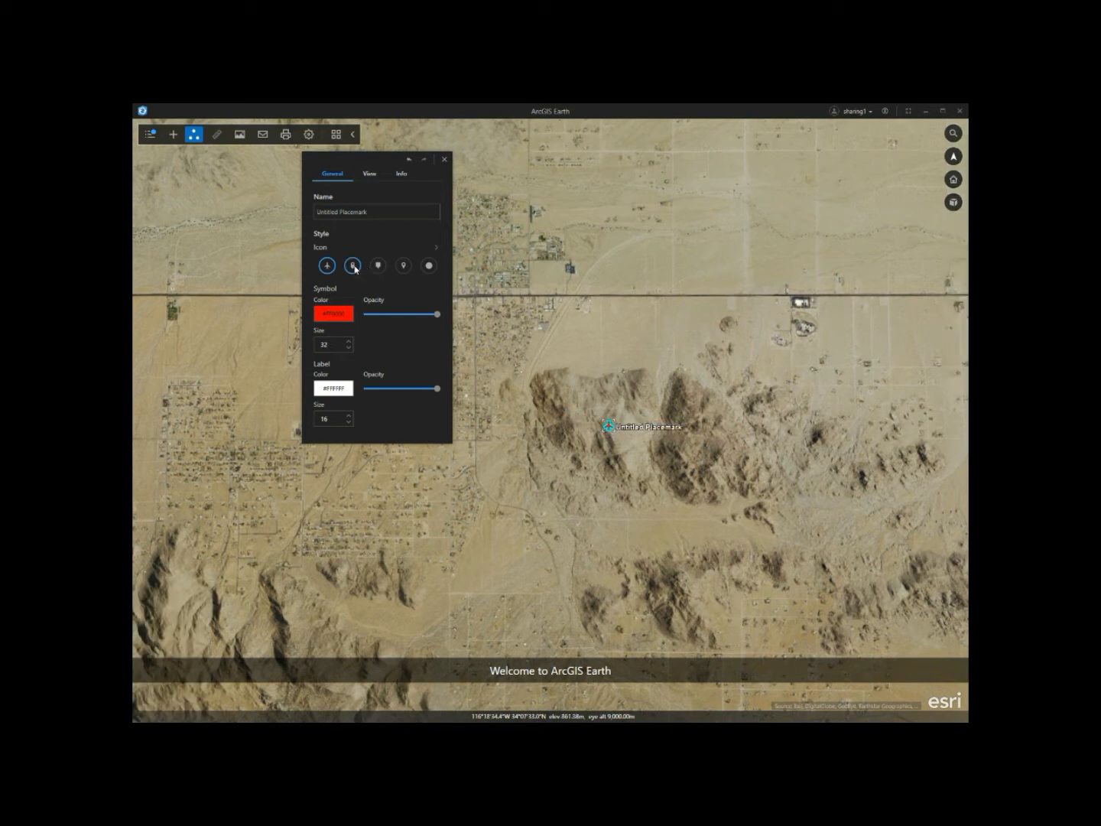
pyautogui.click(352, 265)
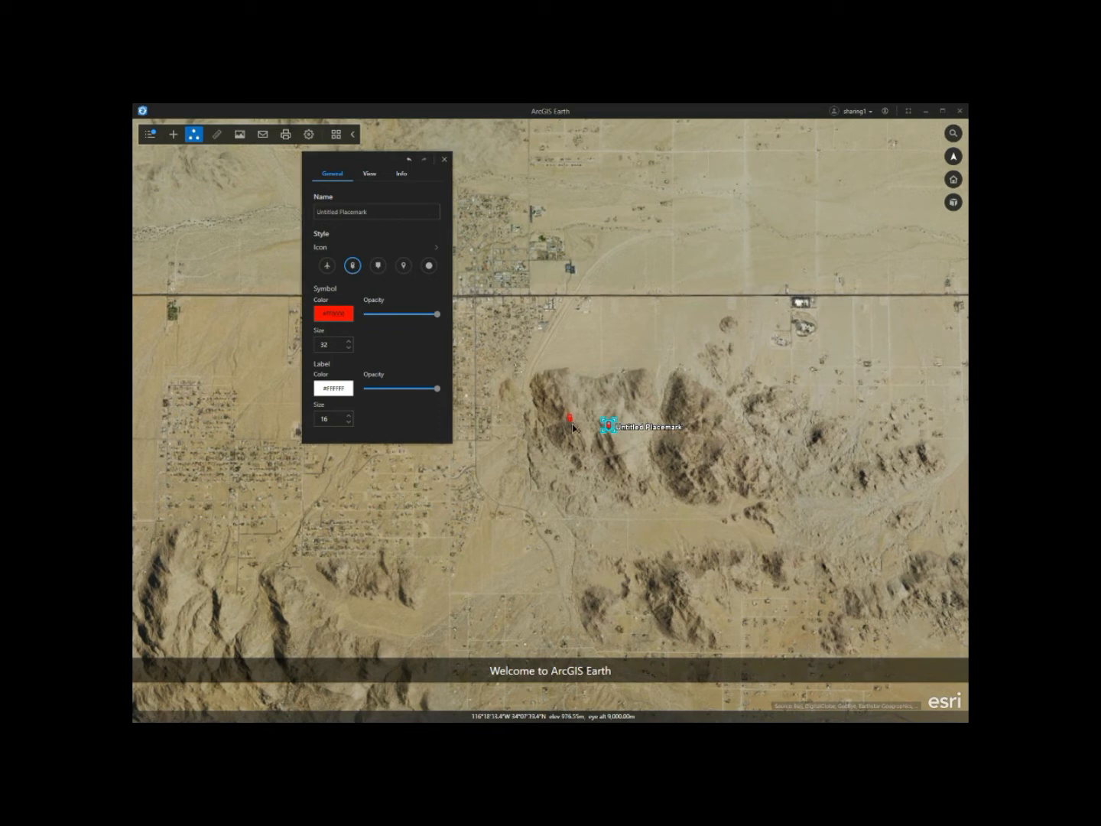
pyautogui.click(150, 133)
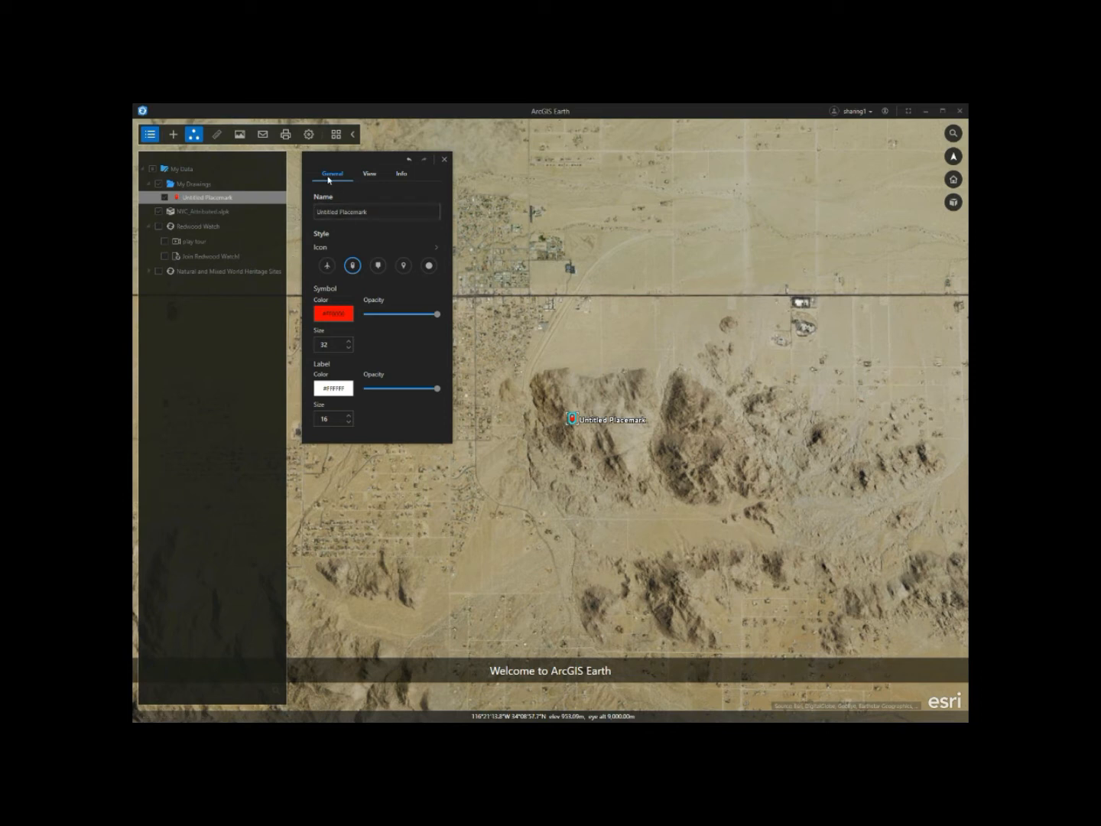
# Name the placemark 'I love hiking!'
pyautogui.click(370, 173)
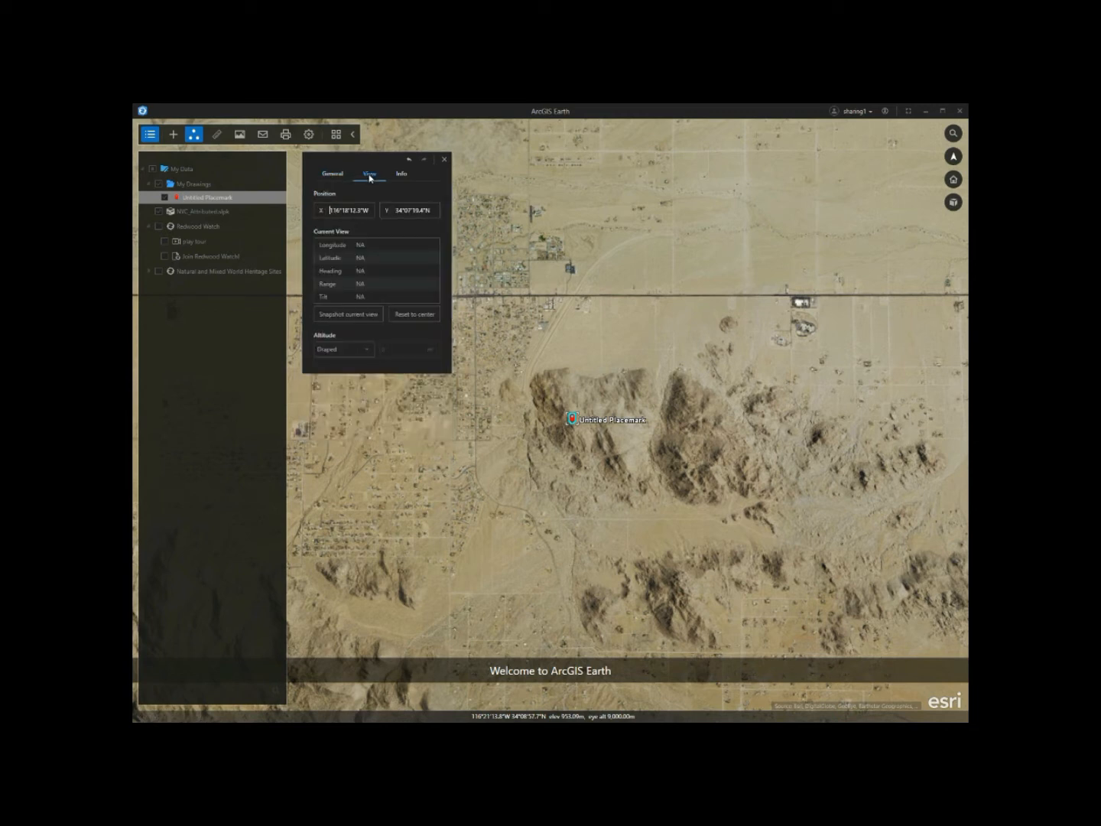
pyautogui.click(402, 174)
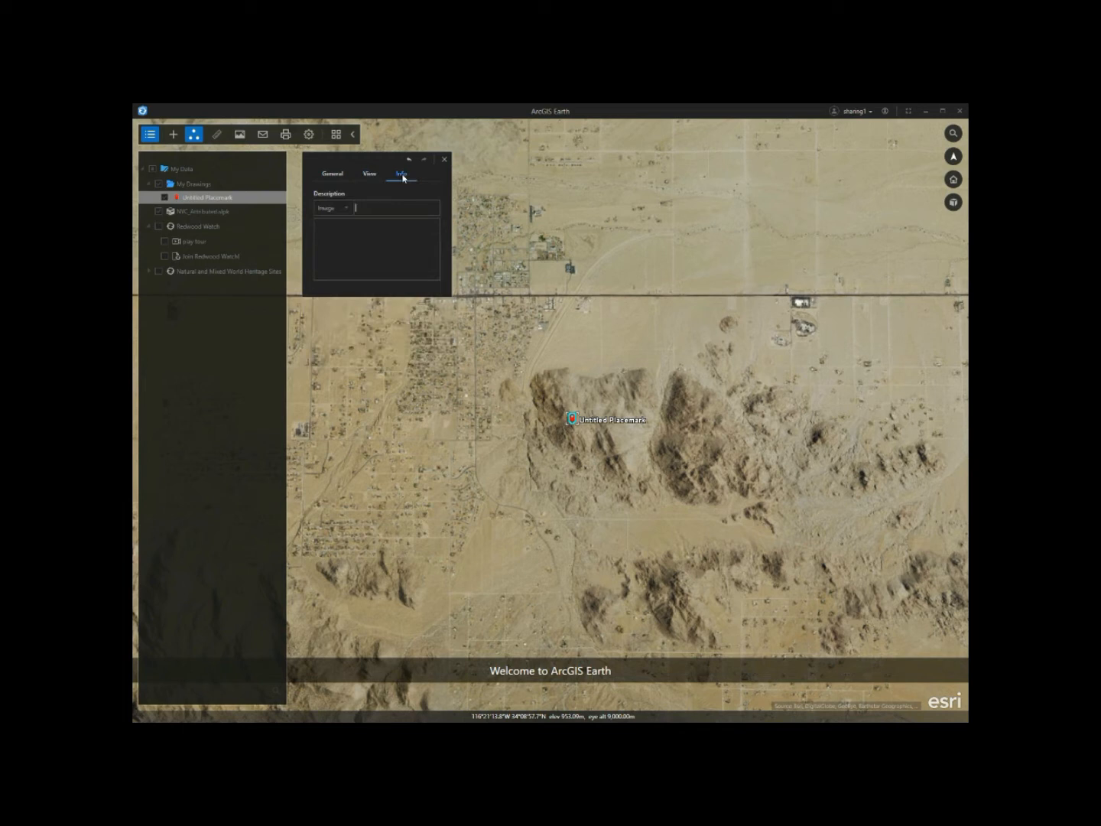
pyautogui.click(333, 207)
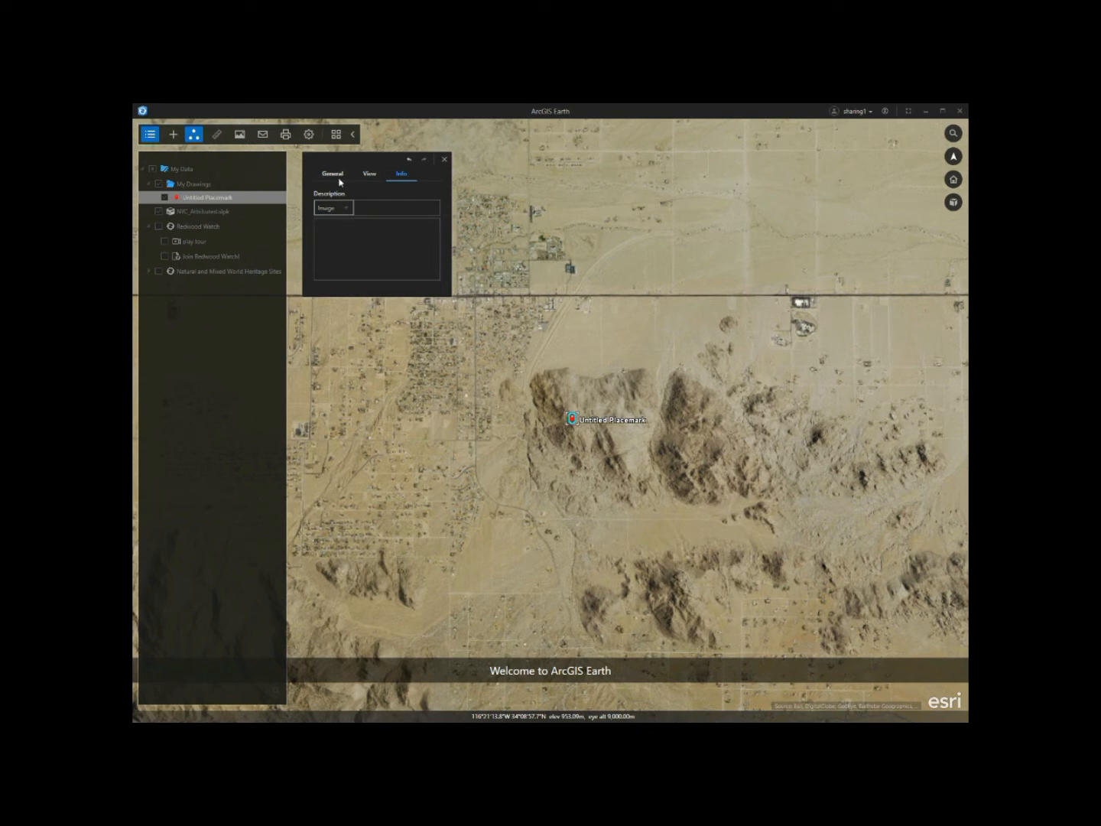
pyautogui.click(332, 173)
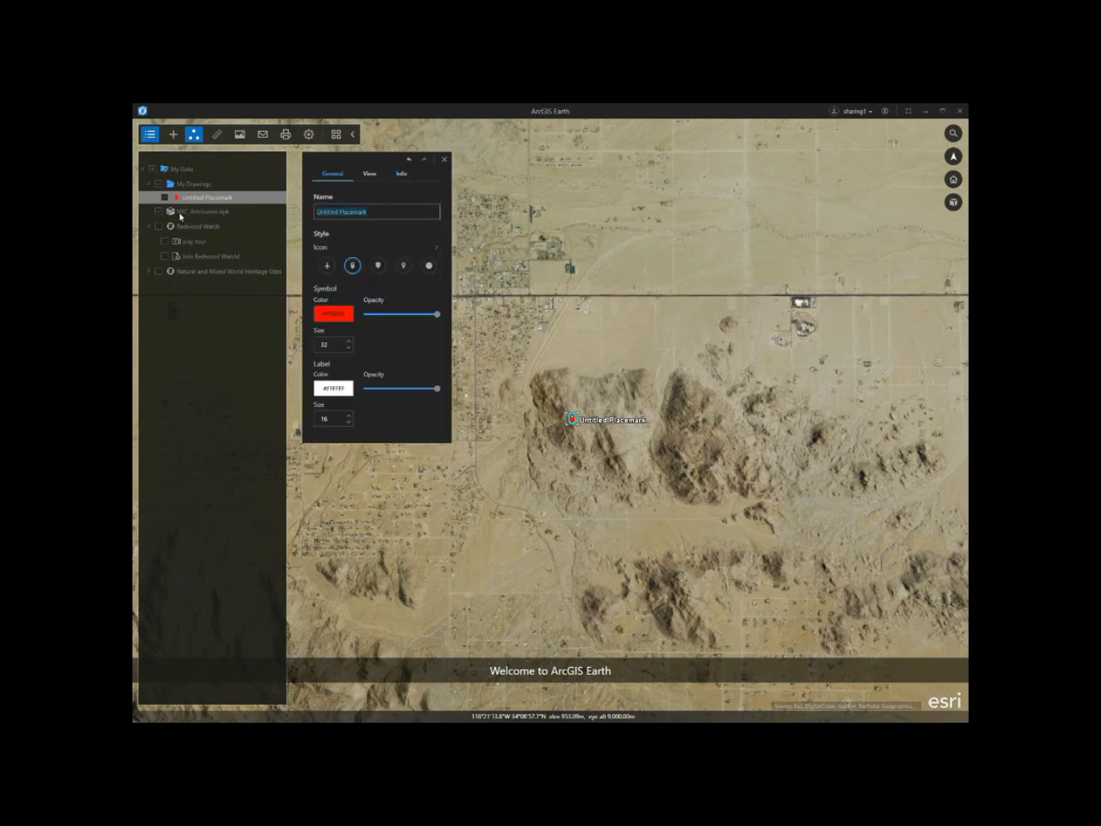
pyautogui.write('I love hiking')
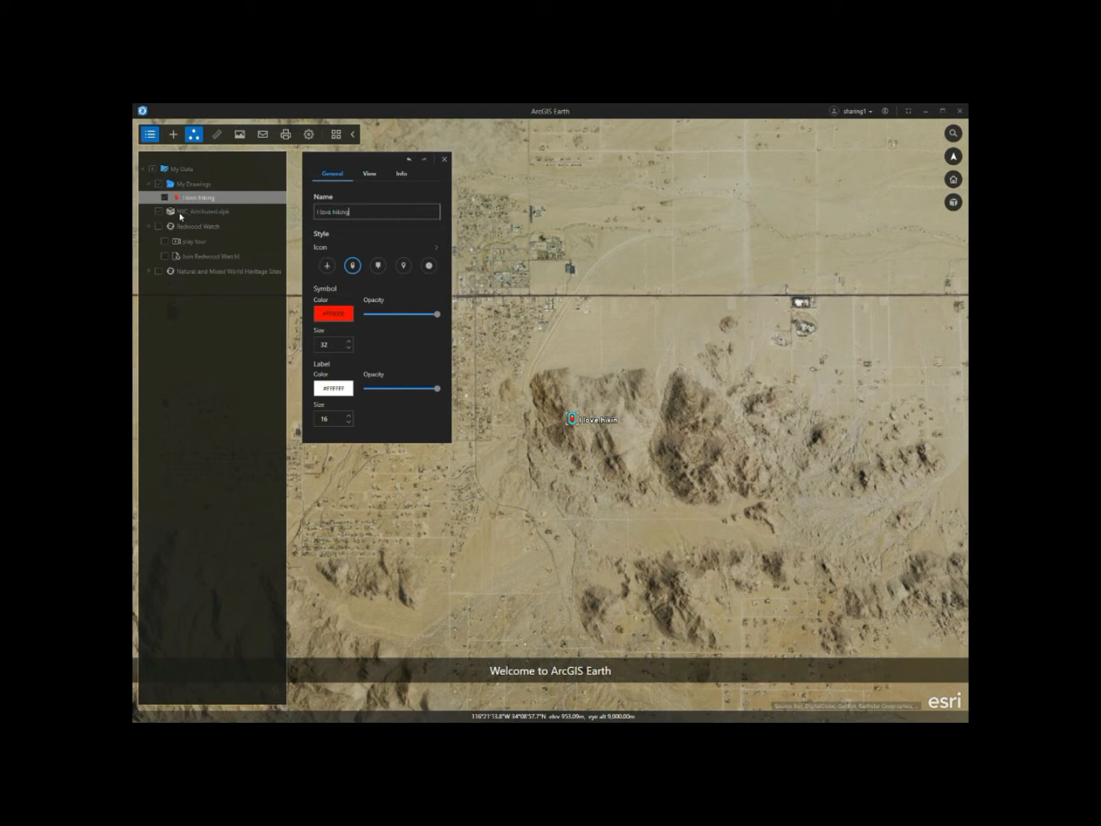
pyautogui.write('!')
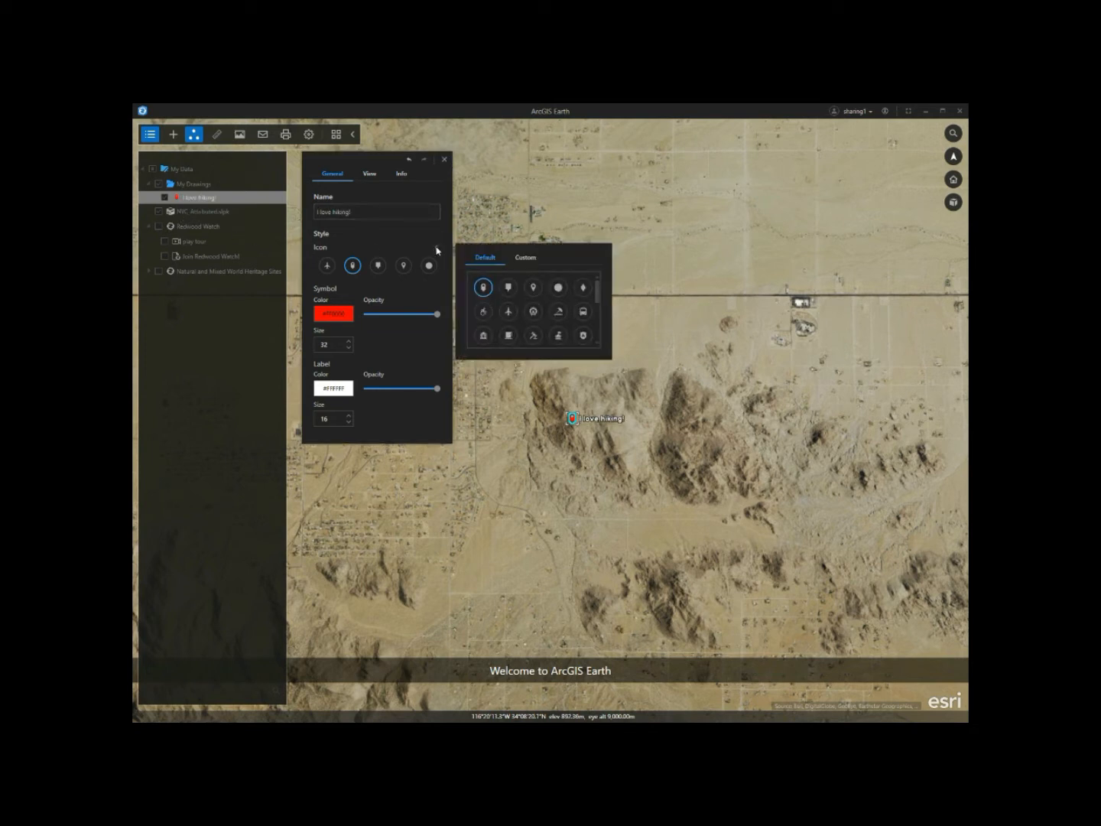
# Give the placemark the custom hiker icon and an orange label at size 19
pyautogui.scroll(-3)
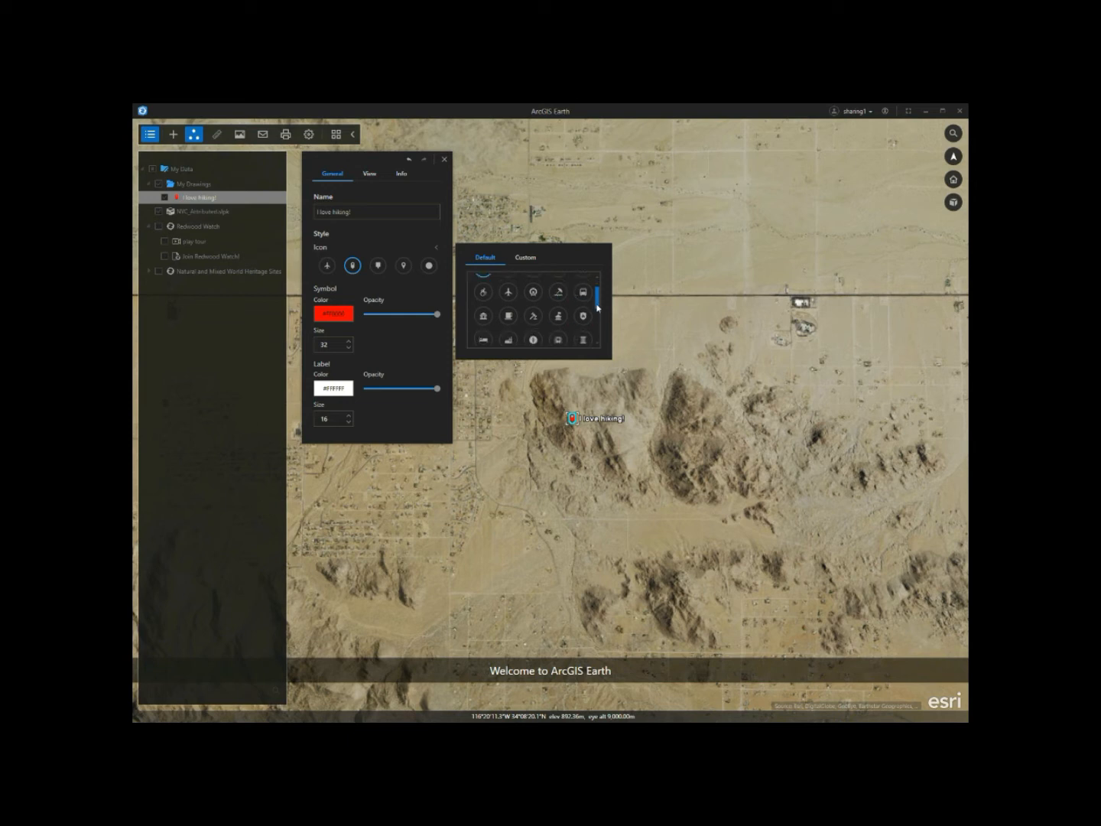
pyautogui.scroll(3)
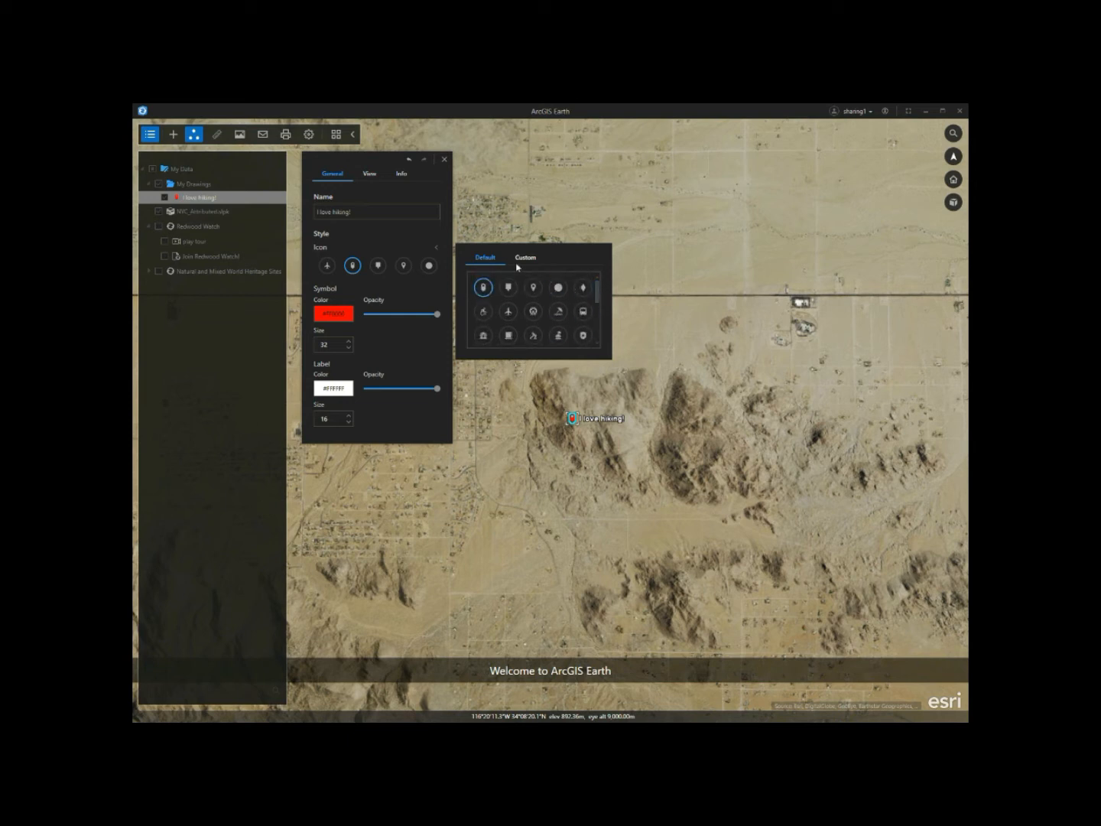
pyautogui.click(525, 257)
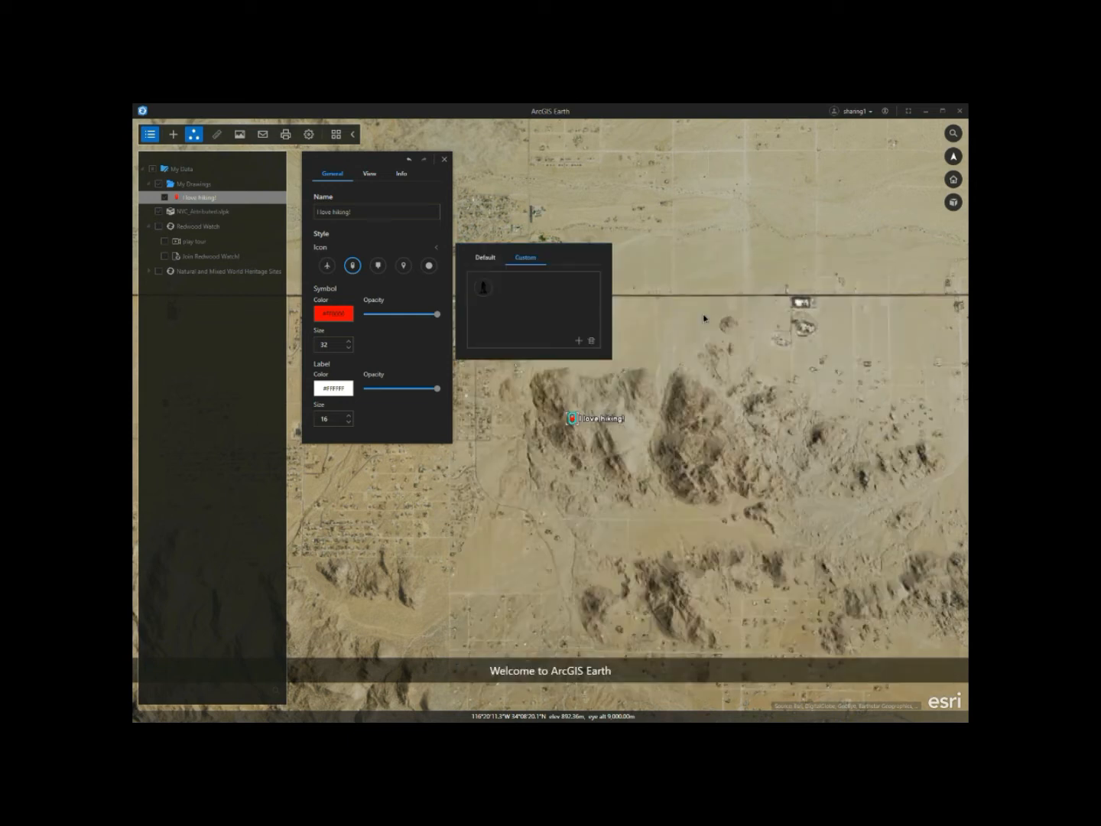
pyautogui.click(326, 265)
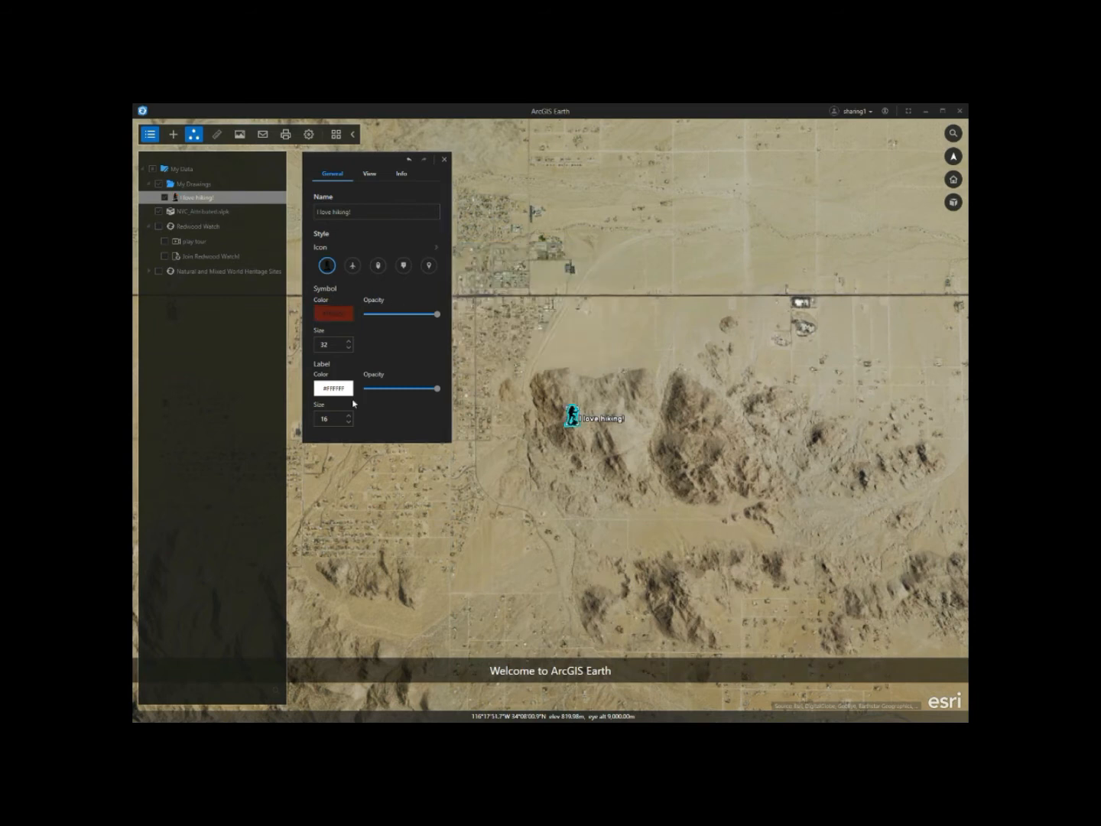
pyautogui.click(332, 388)
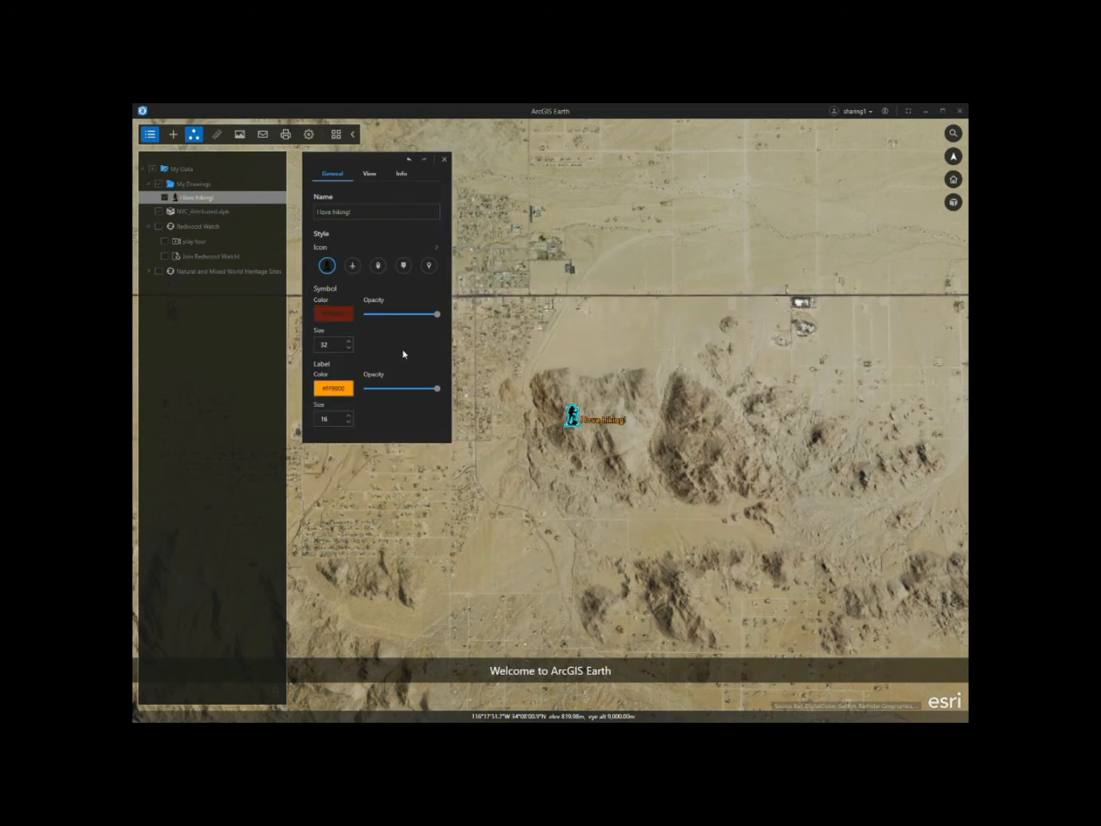
pyautogui.click(346, 415)
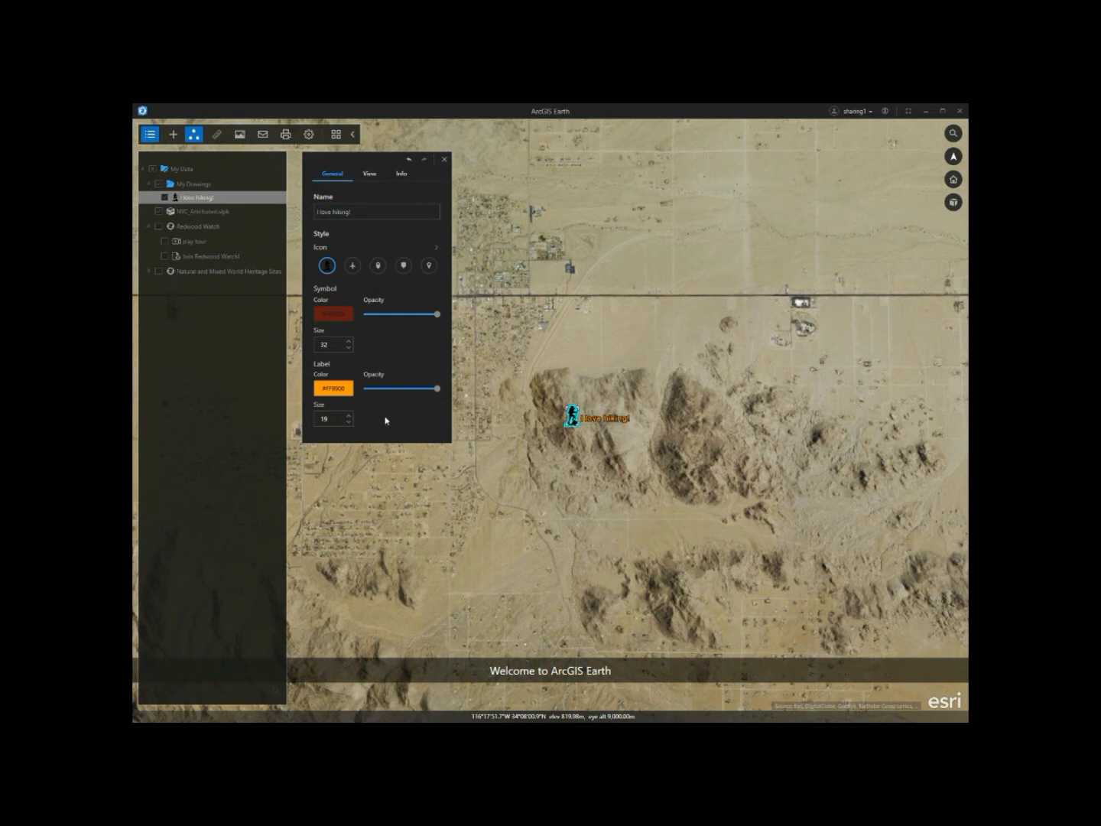
pyautogui.click(369, 172)
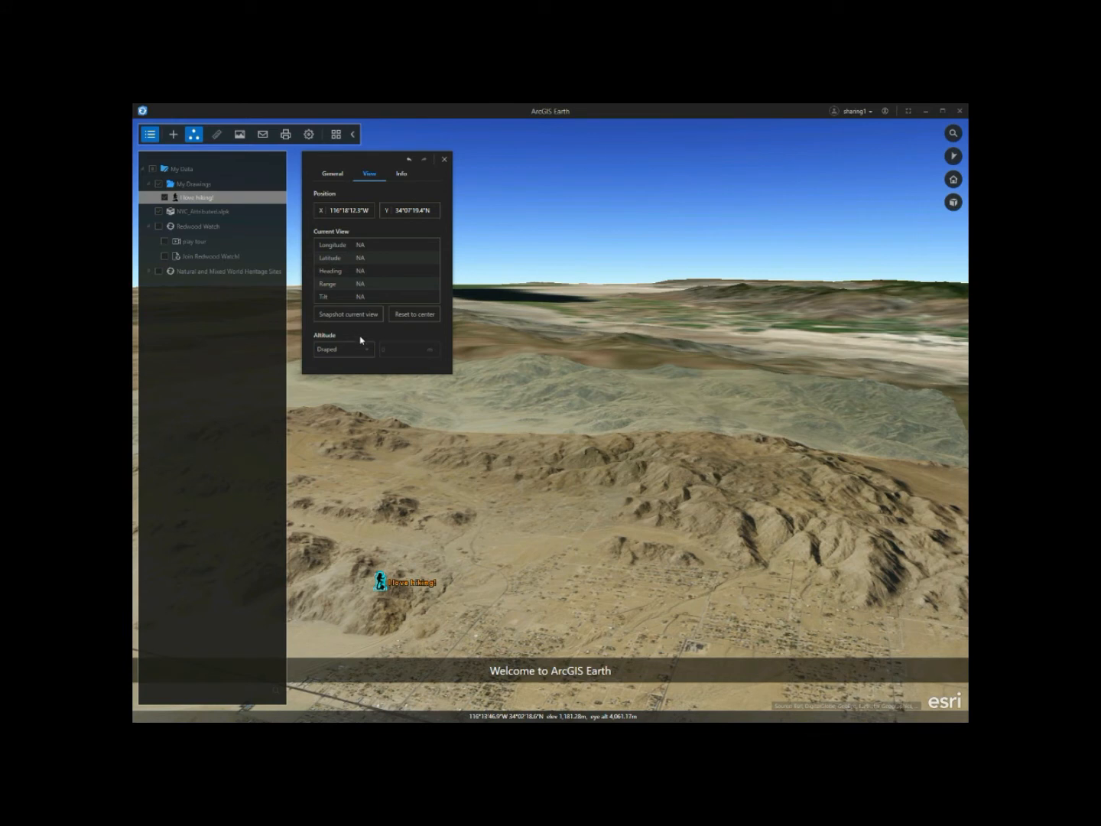
# Snapshot the current tilted view as the placemark's view, with altitude Draped
pyautogui.click(348, 314)
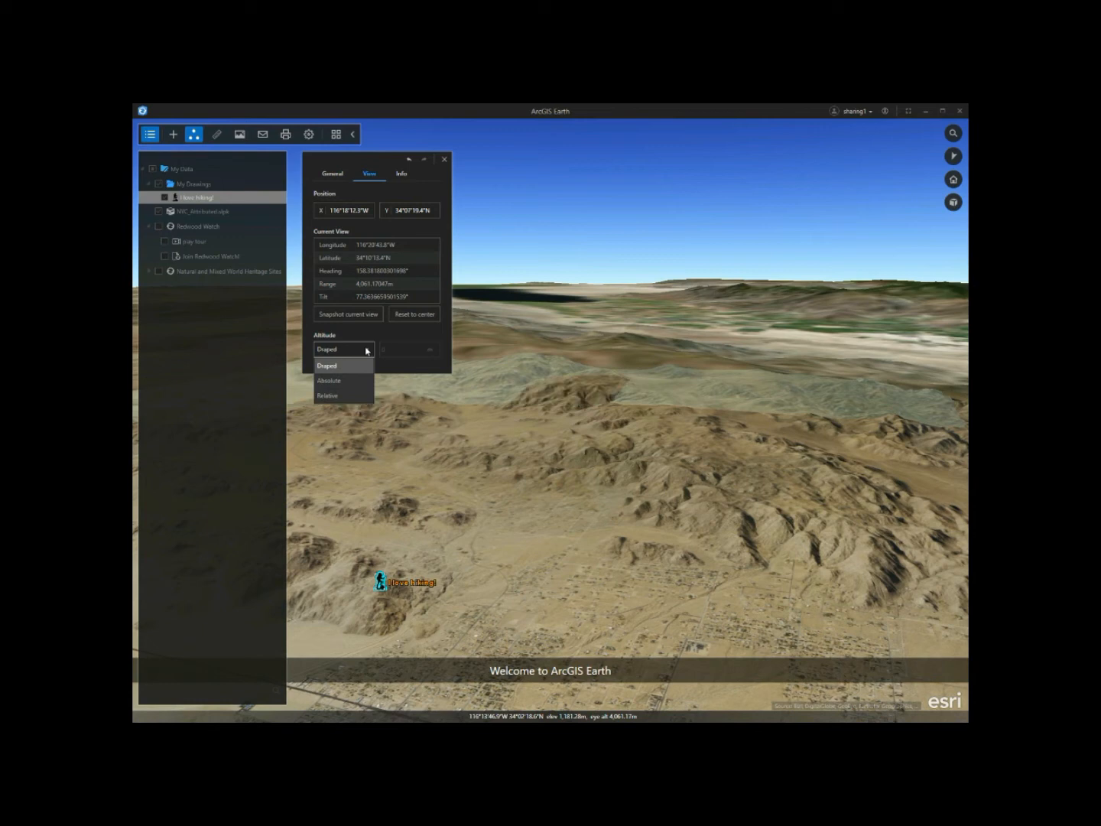
pyautogui.click(401, 174)
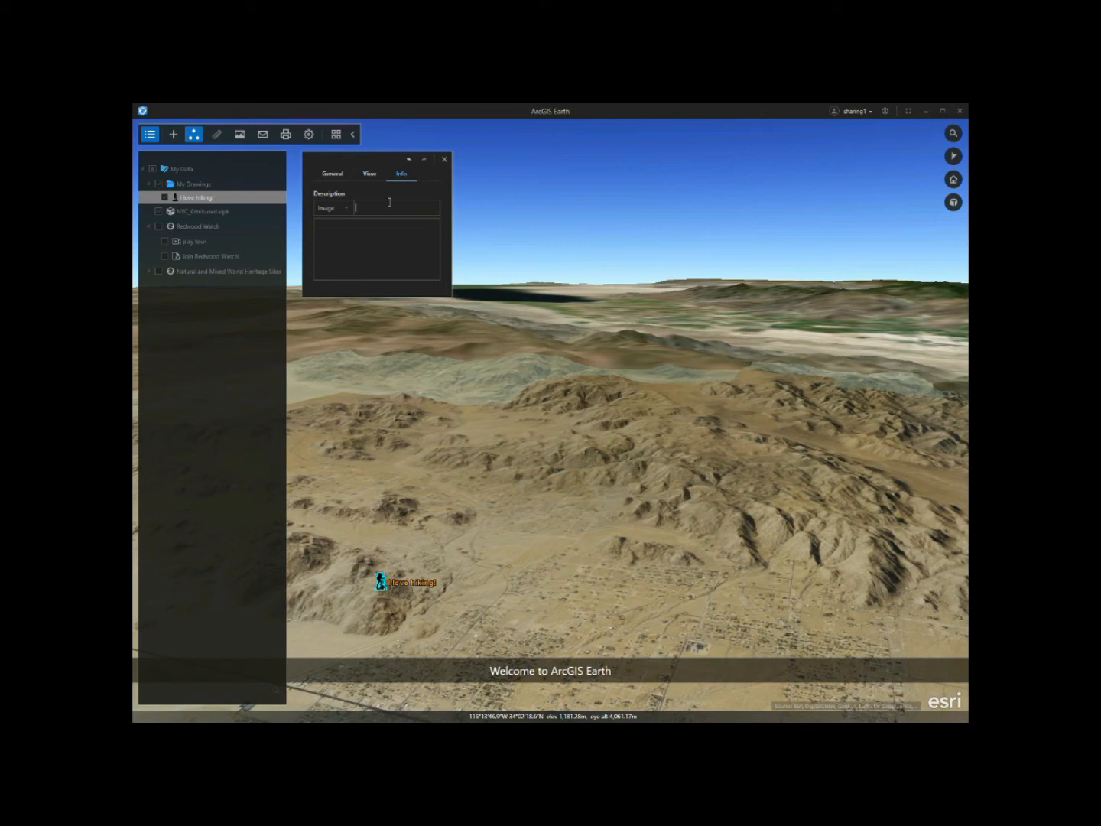
# Add the joshua-tree-fall.jpg image to the placemark description and check its pop-up
pyautogui.write('2015/09/joshua-tree-fall.jpg"/>')
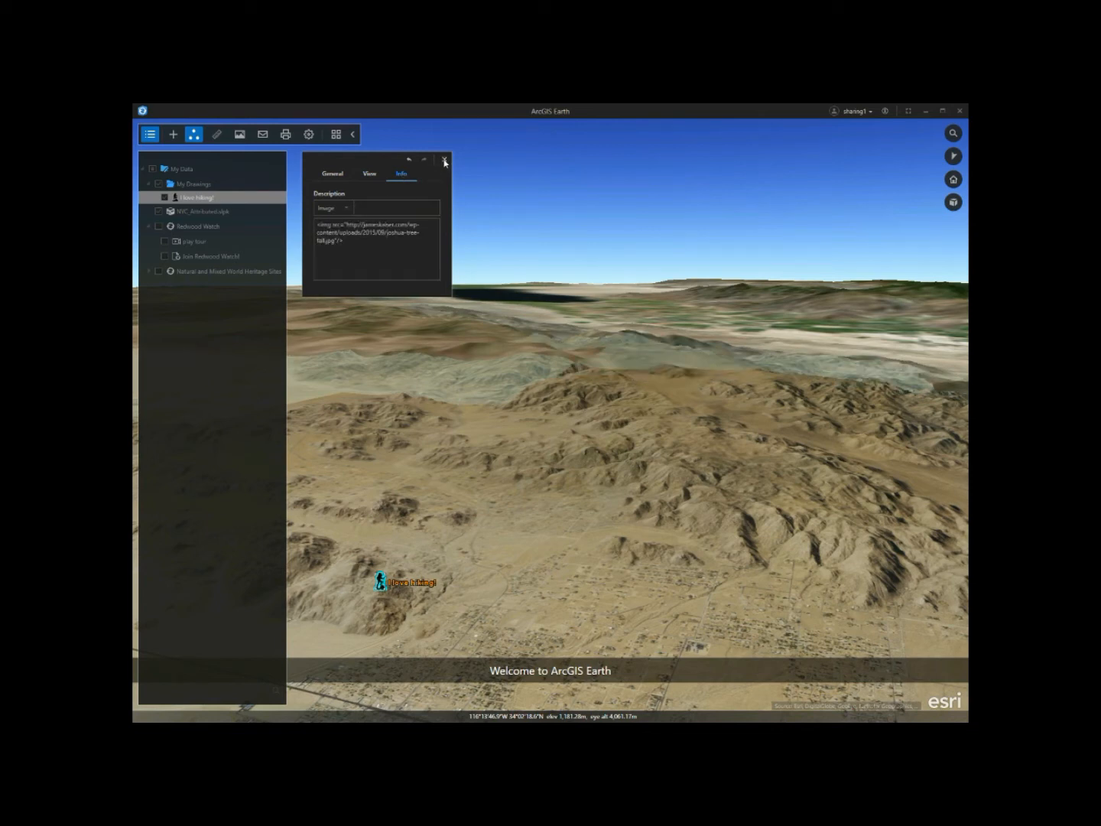
pyautogui.click(444, 161)
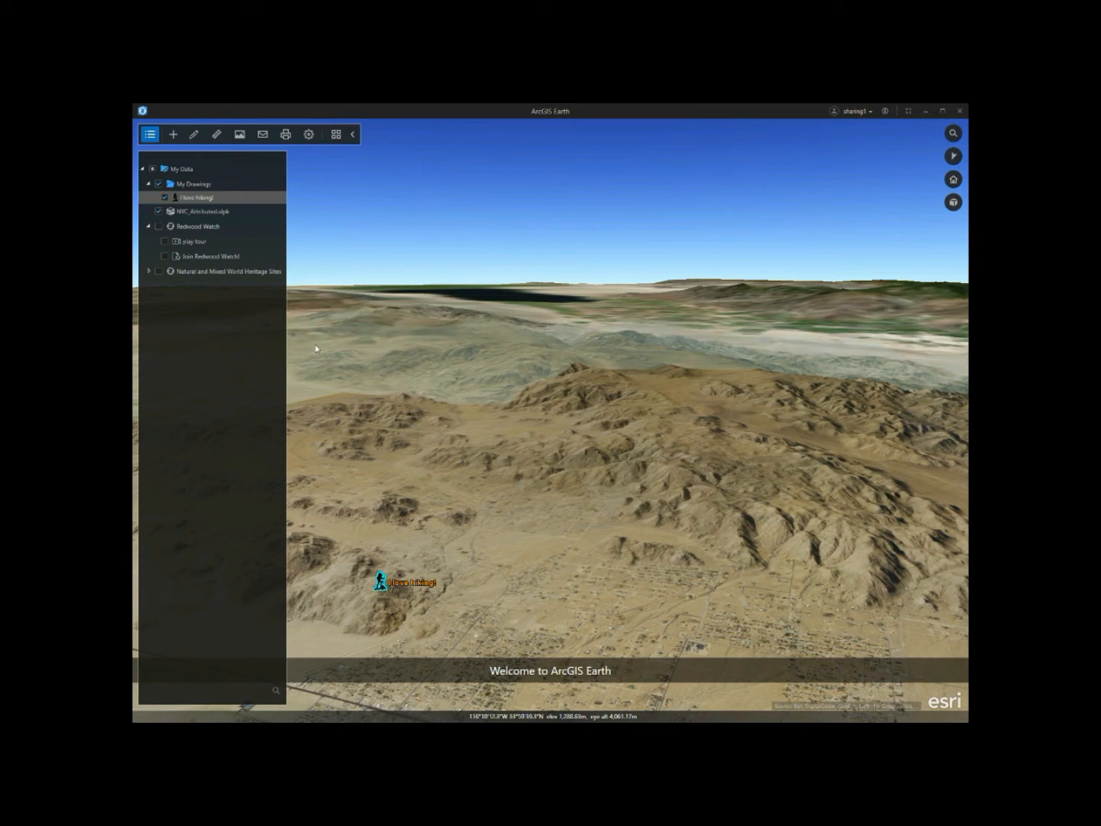
pyautogui.click(378, 583)
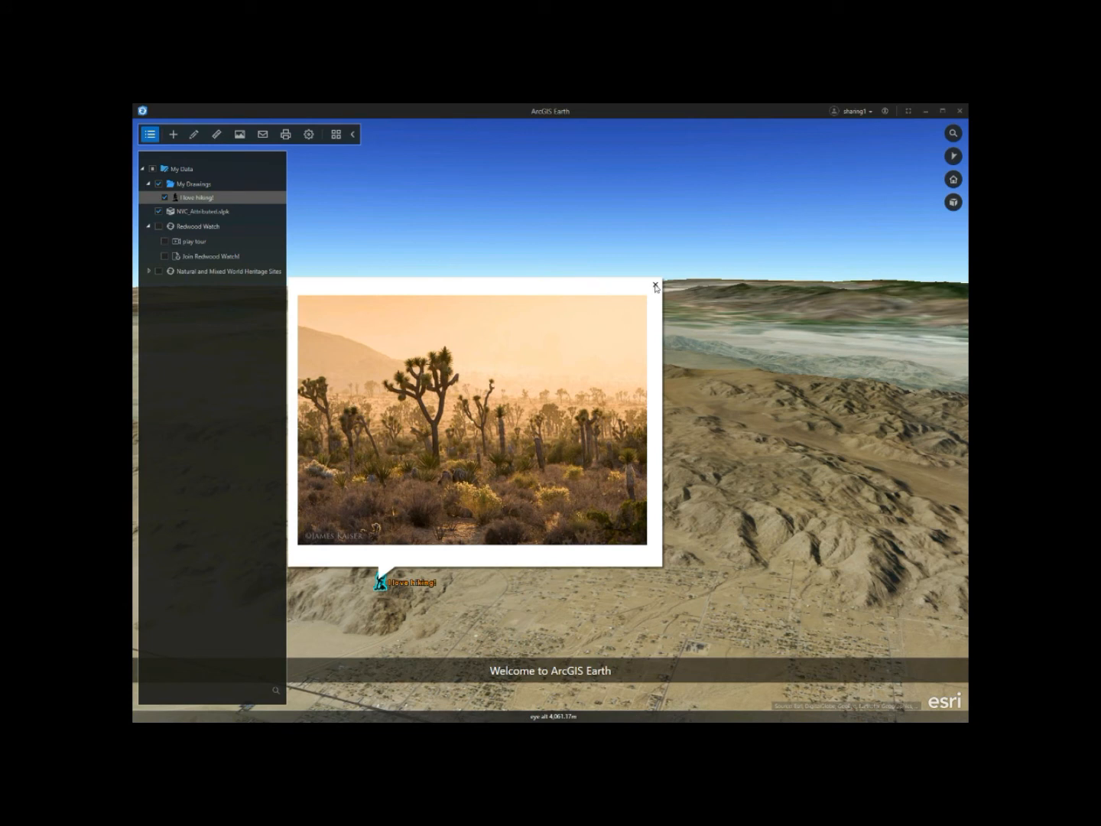
pyautogui.click(655, 286)
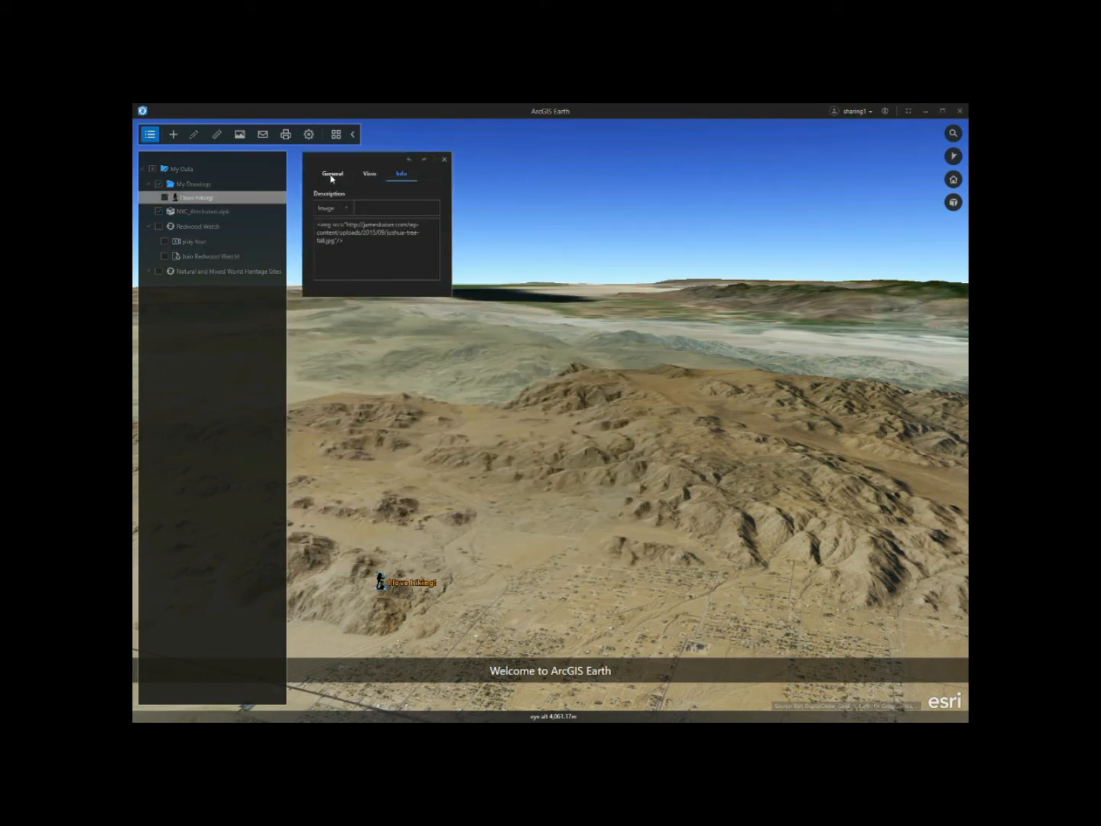
# Review the placemark's View tab and close its properties
pyautogui.click(370, 174)
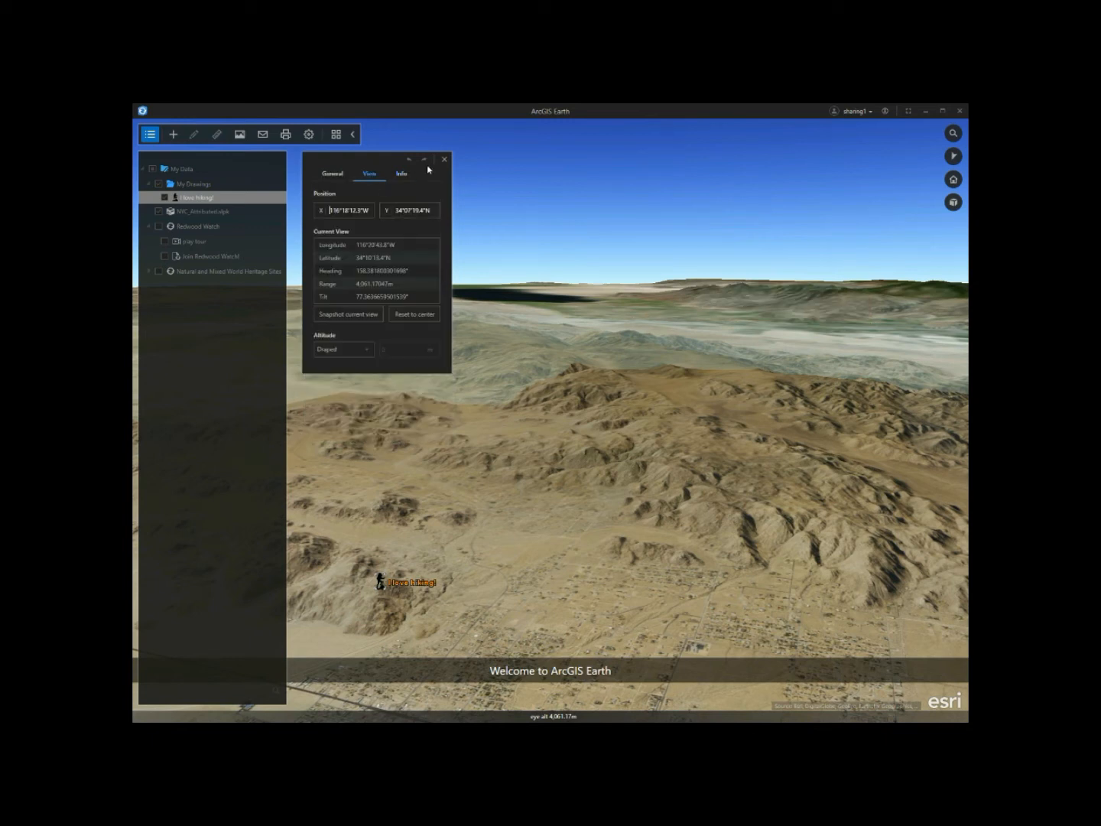
pyautogui.click(445, 160)
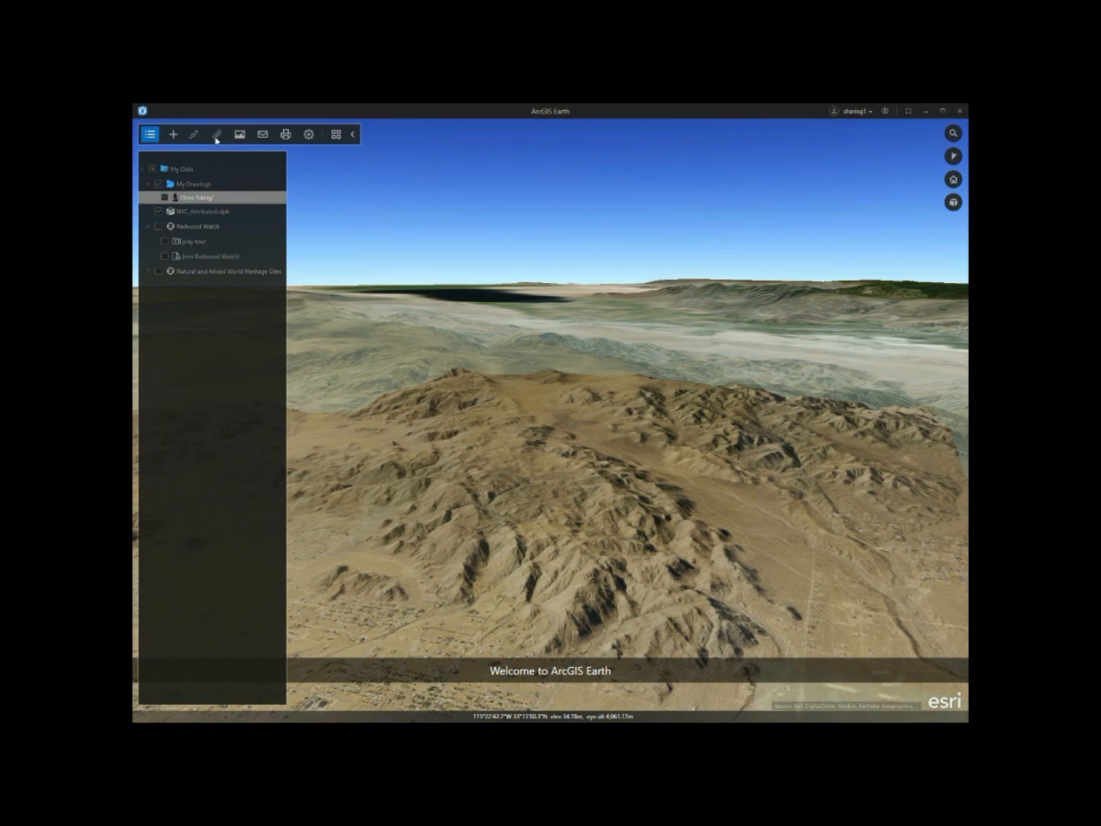
# Measure a path across the ridges, save it as Measured Path, and color it #3333FF
pyautogui.click(217, 134)
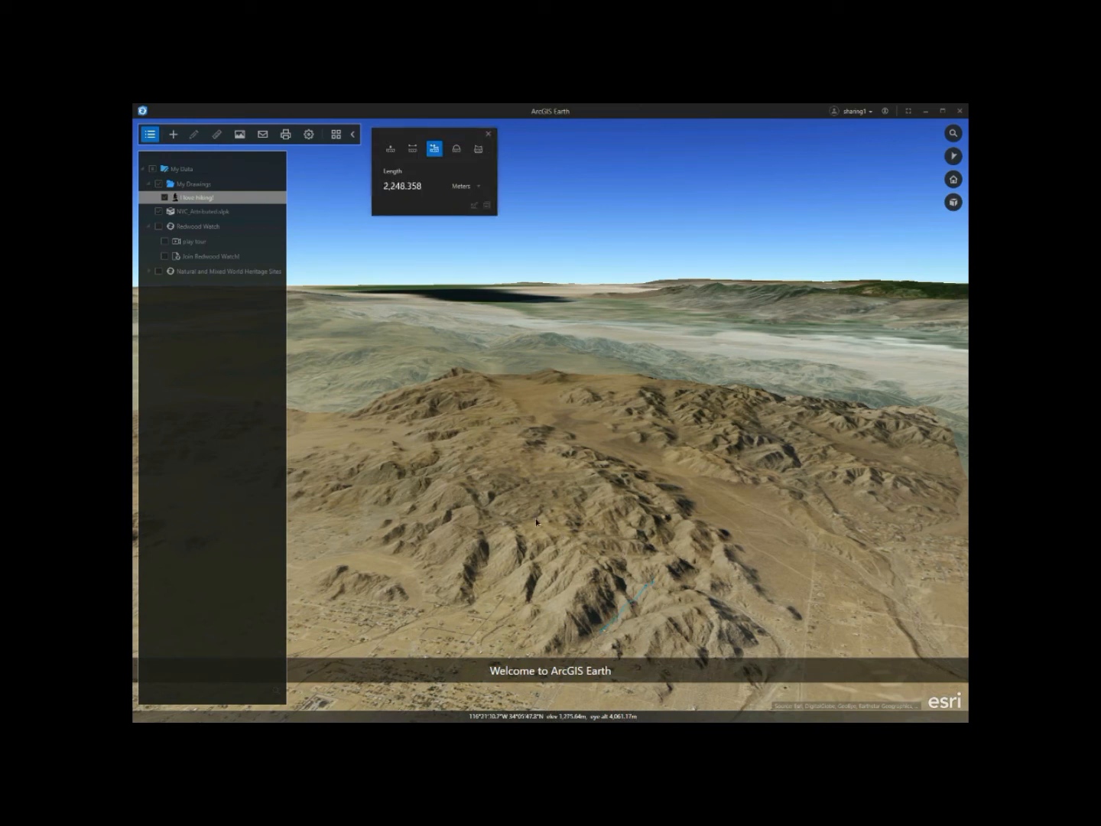
pyautogui.click(482, 410)
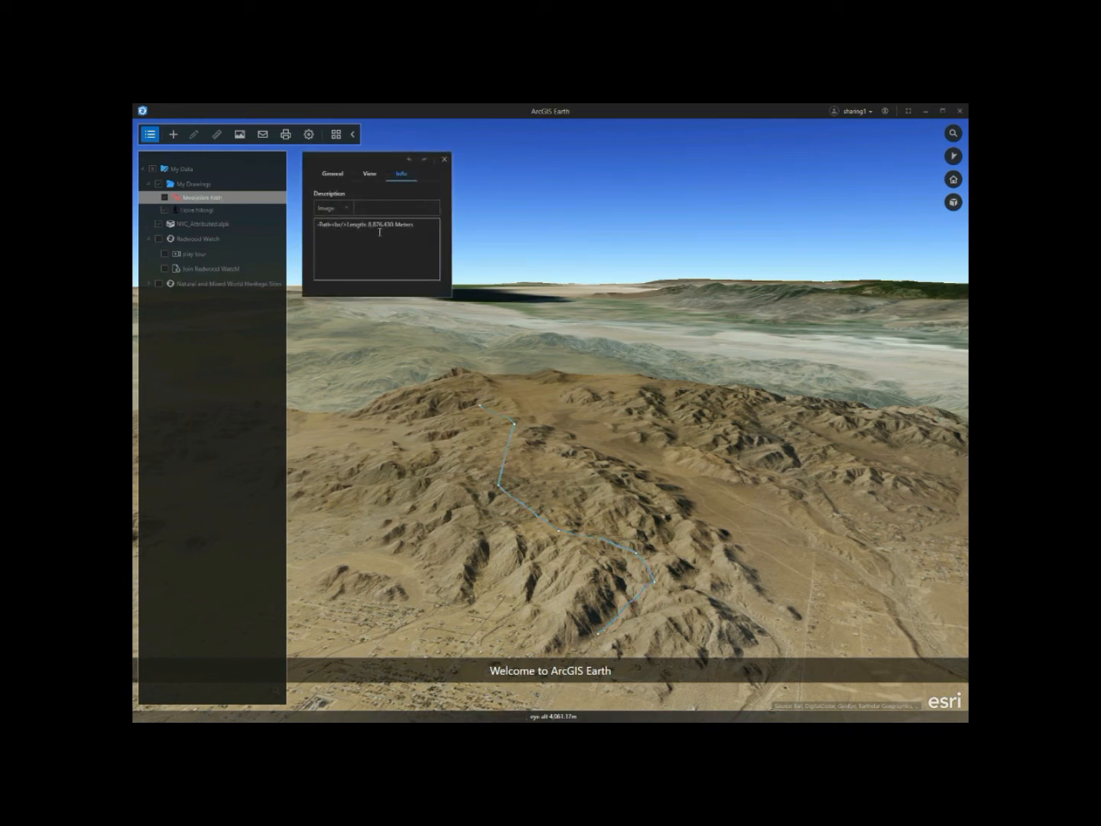
pyautogui.click(332, 173)
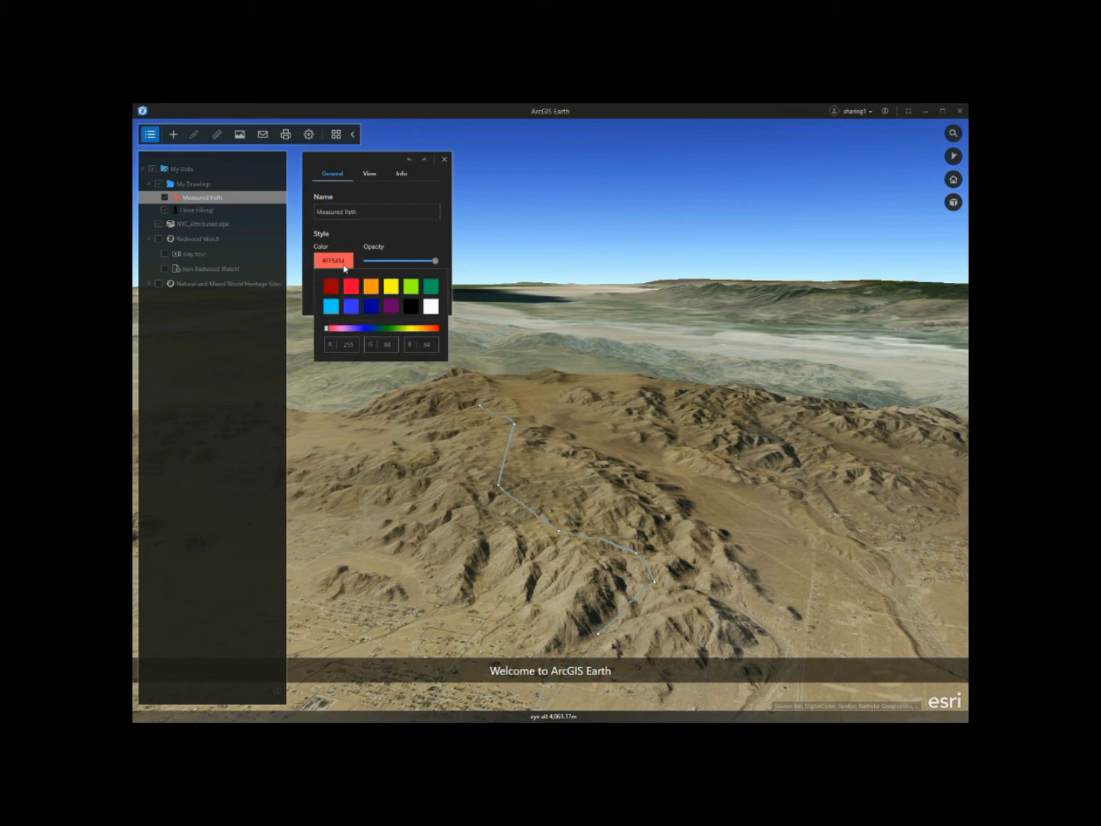
pyautogui.click(352, 306)
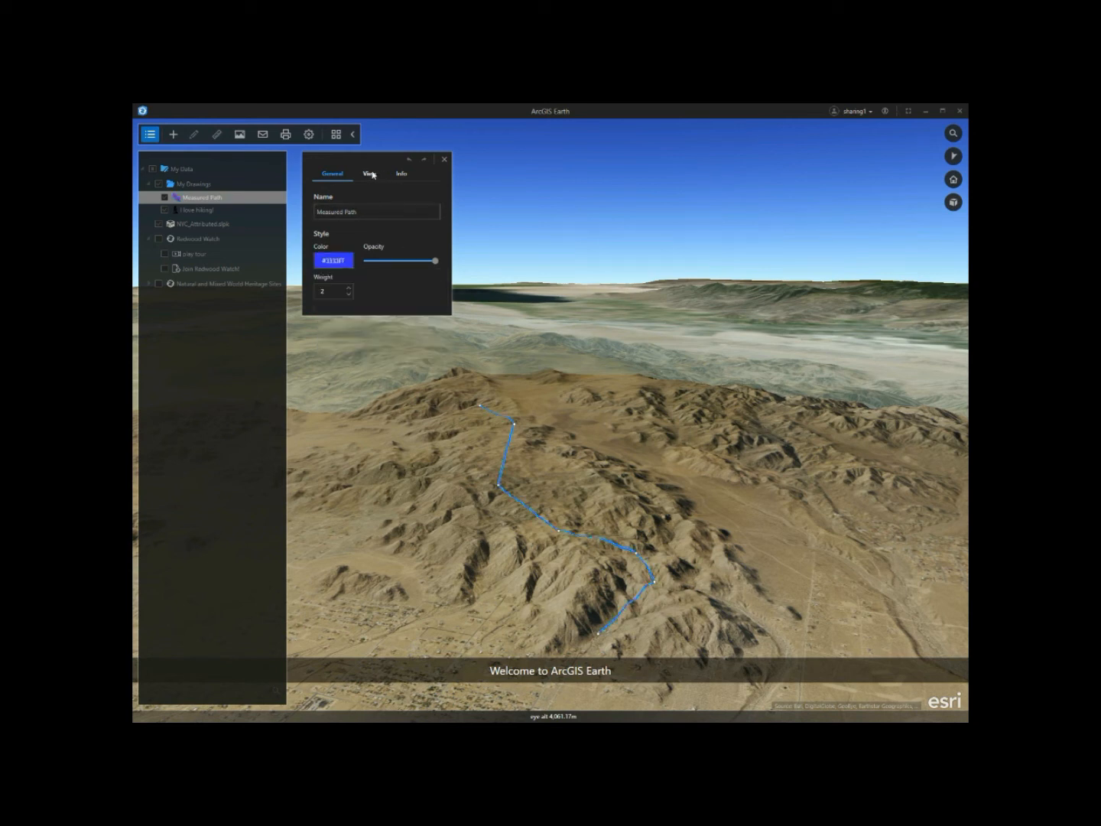
pyautogui.click(444, 159)
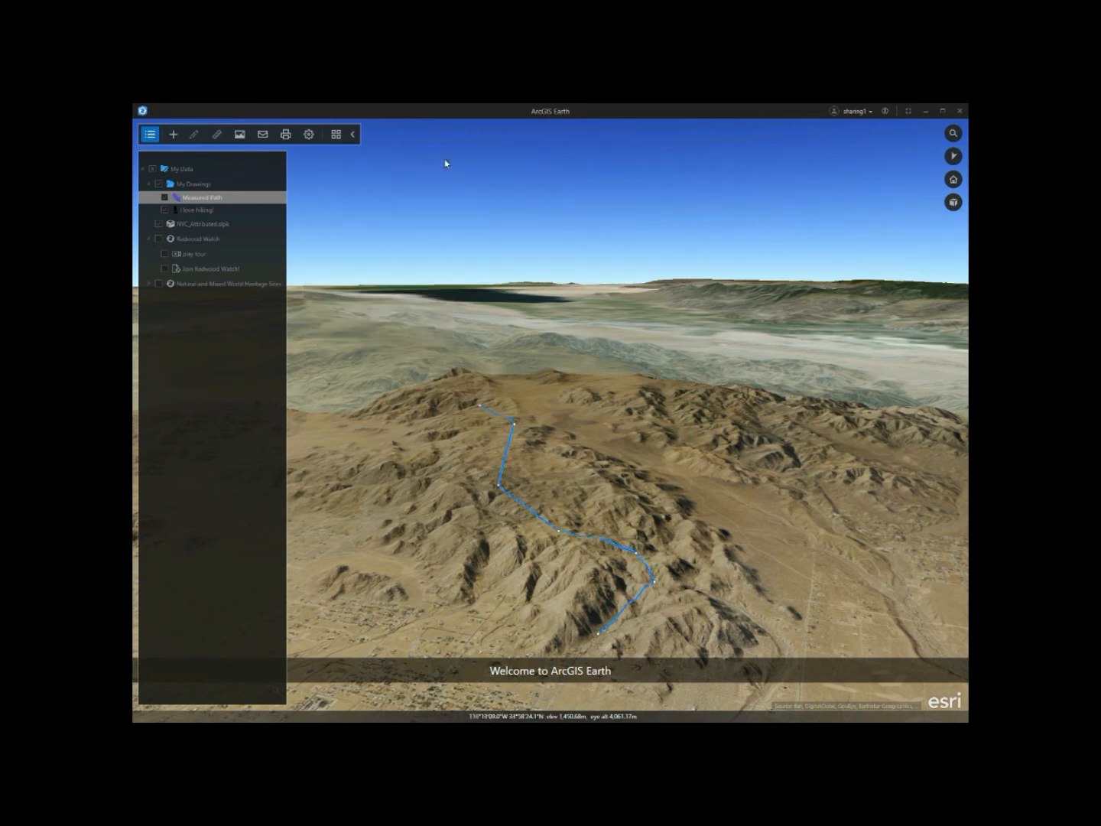
pyautogui.click(165, 184)
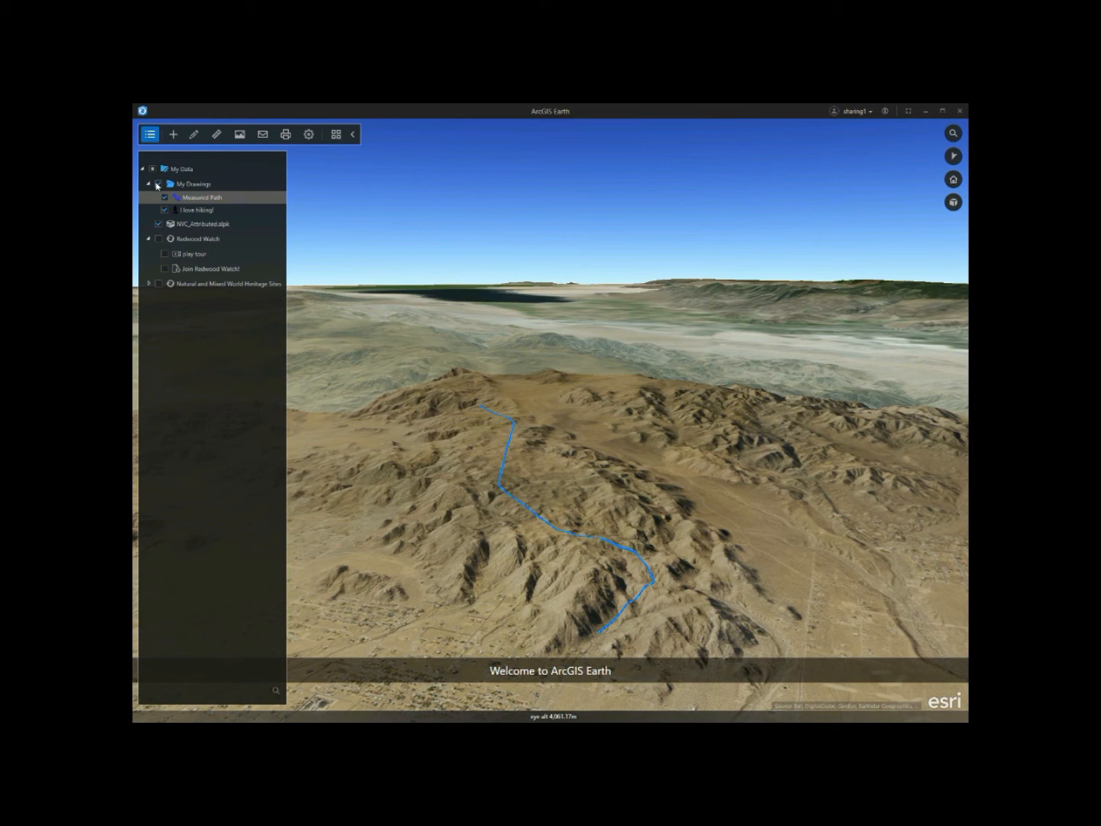
# Hide My Drawings, use the Topographic basemap, go Home, and zoom to NYC_Attributed.slpk
pyautogui.click(335, 134)
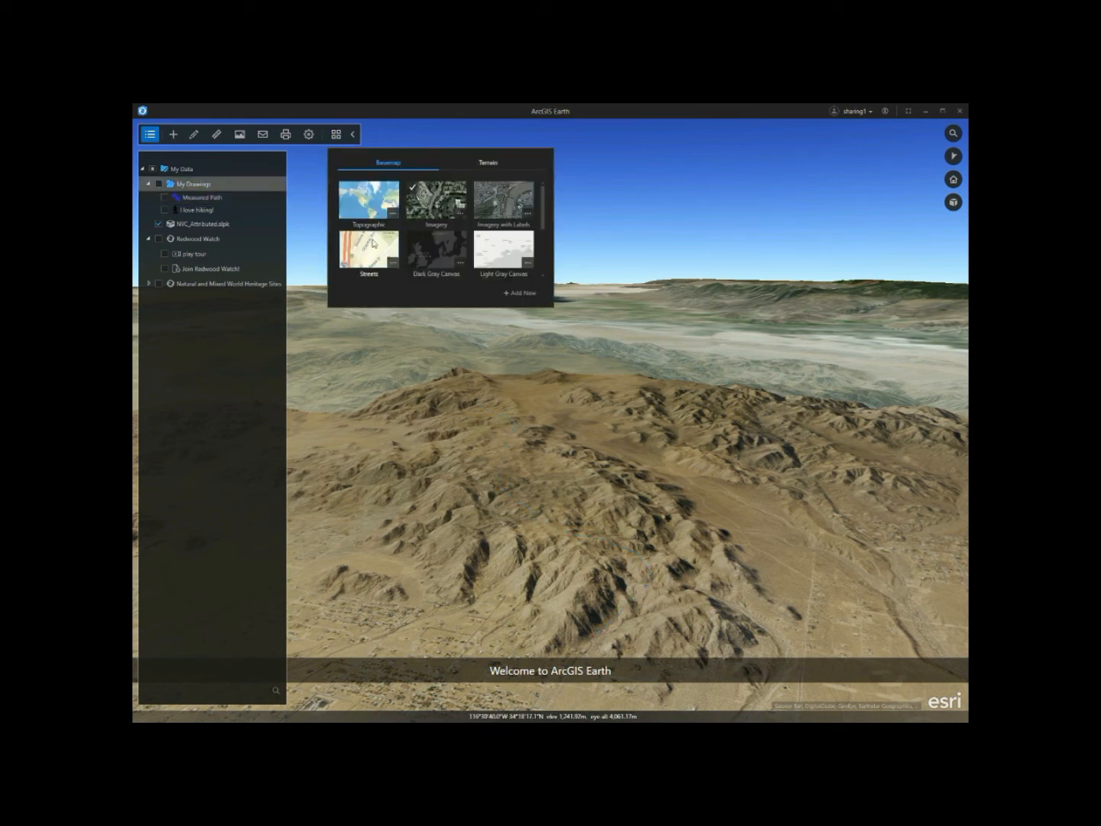
pyautogui.click(953, 179)
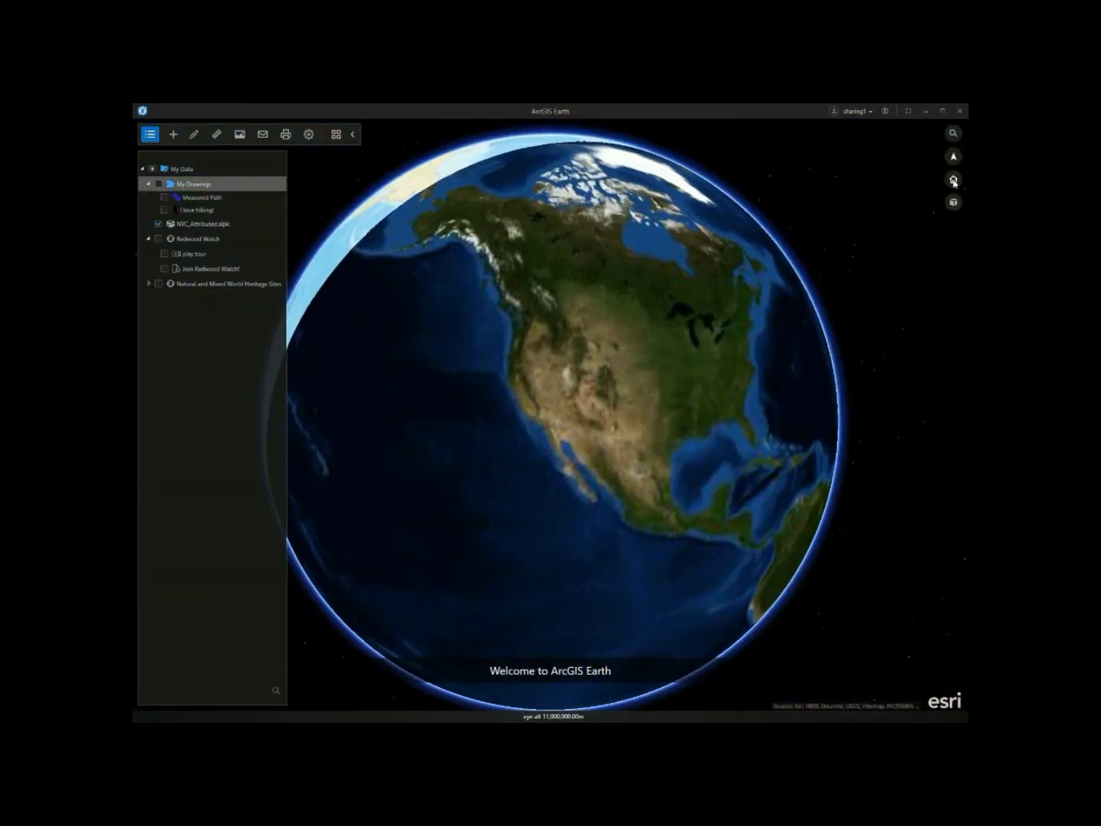
pyautogui.click(953, 203)
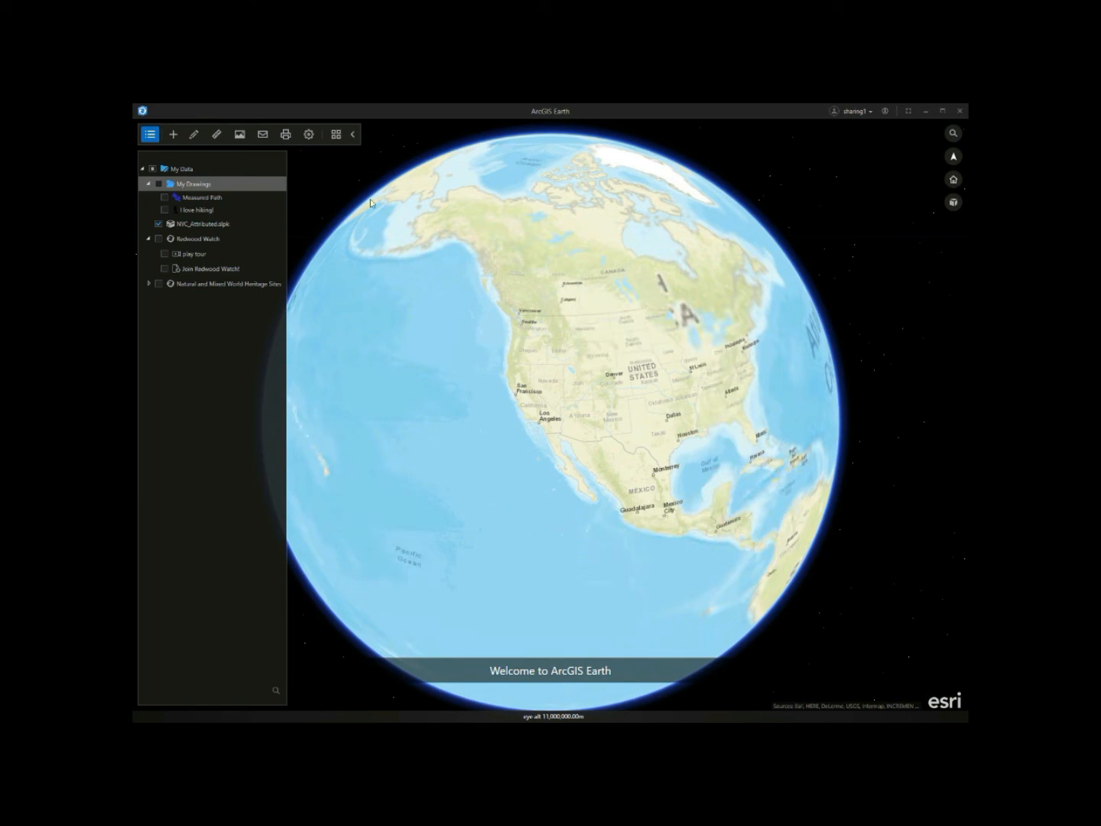
pyautogui.doubleClick(202, 224)
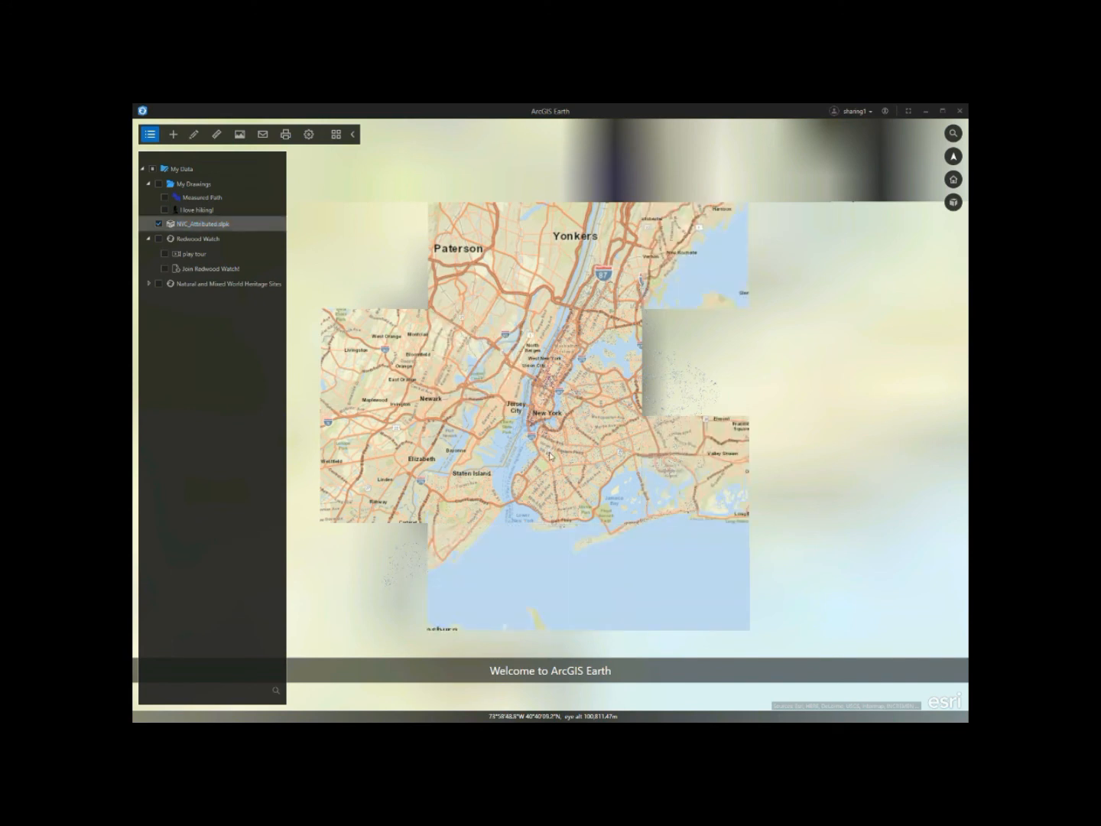
# Zoom in and back out over the Manhattan 3D buildings scene layer
pyautogui.scroll(3)
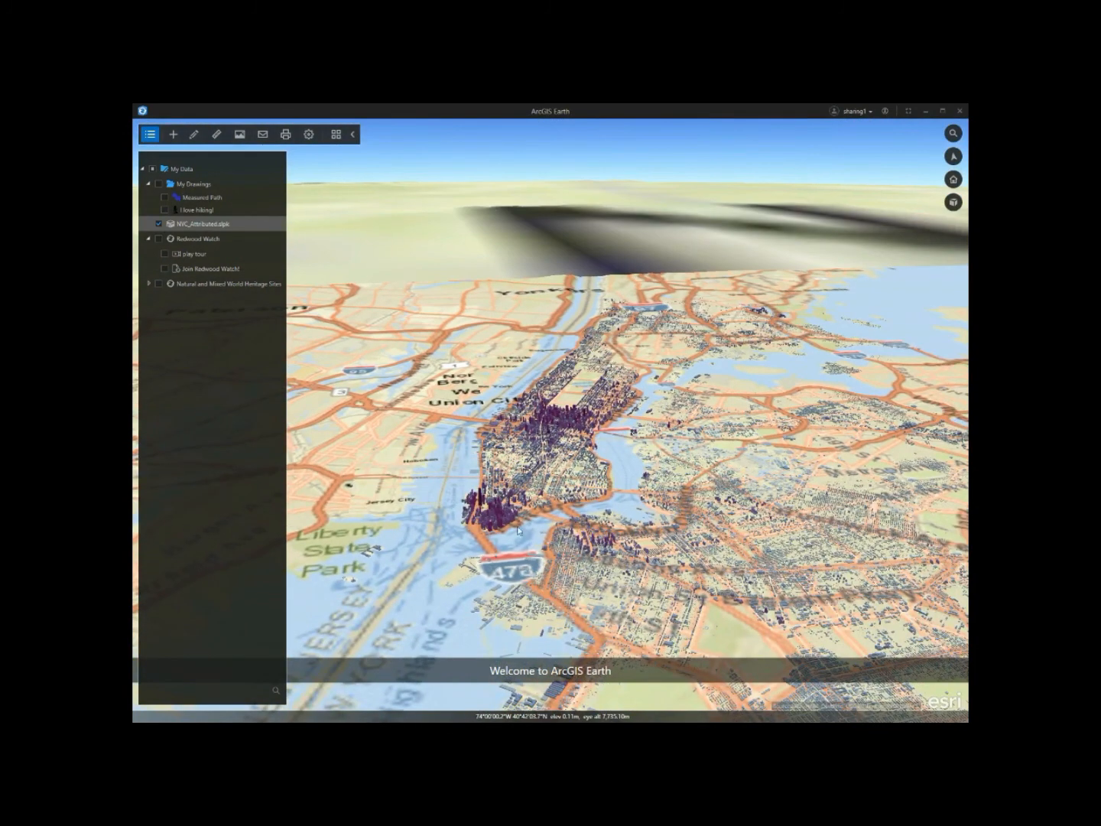
pyautogui.scroll(-3)
pyautogui.write('china')
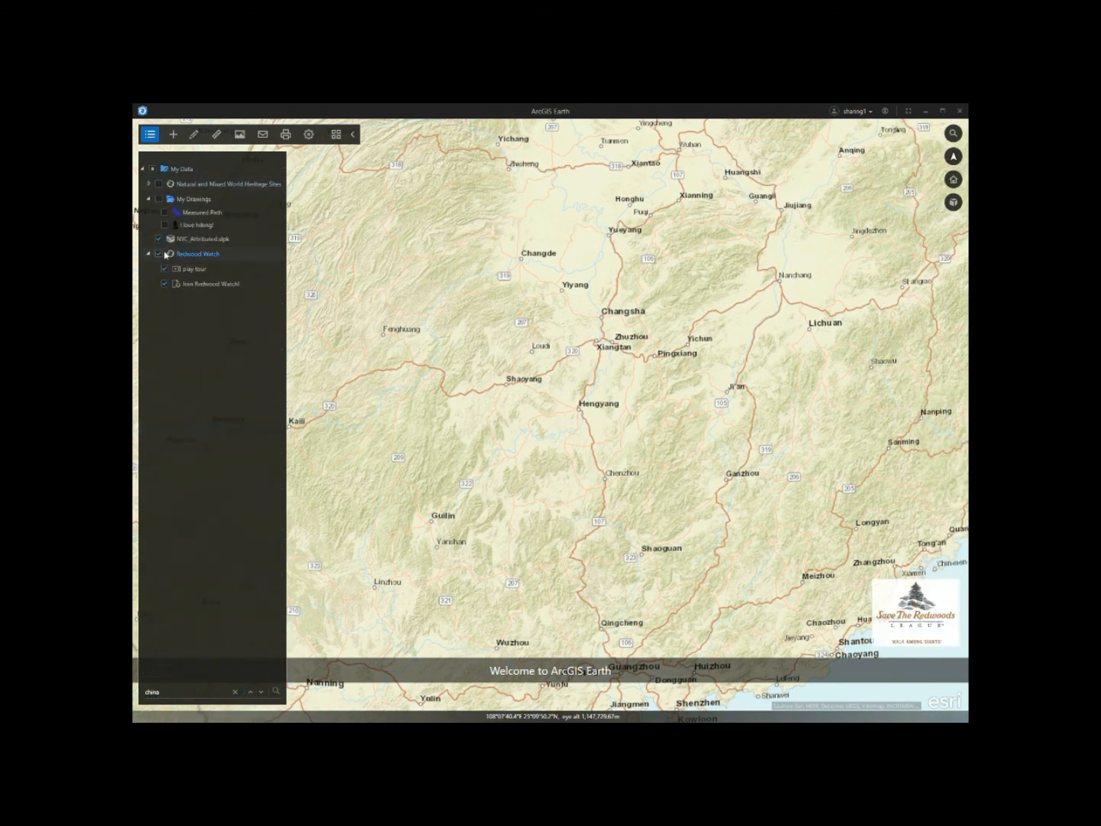
# Start the Redwood Watch tour and hide the contents panel to watch it
pyautogui.click(953, 179)
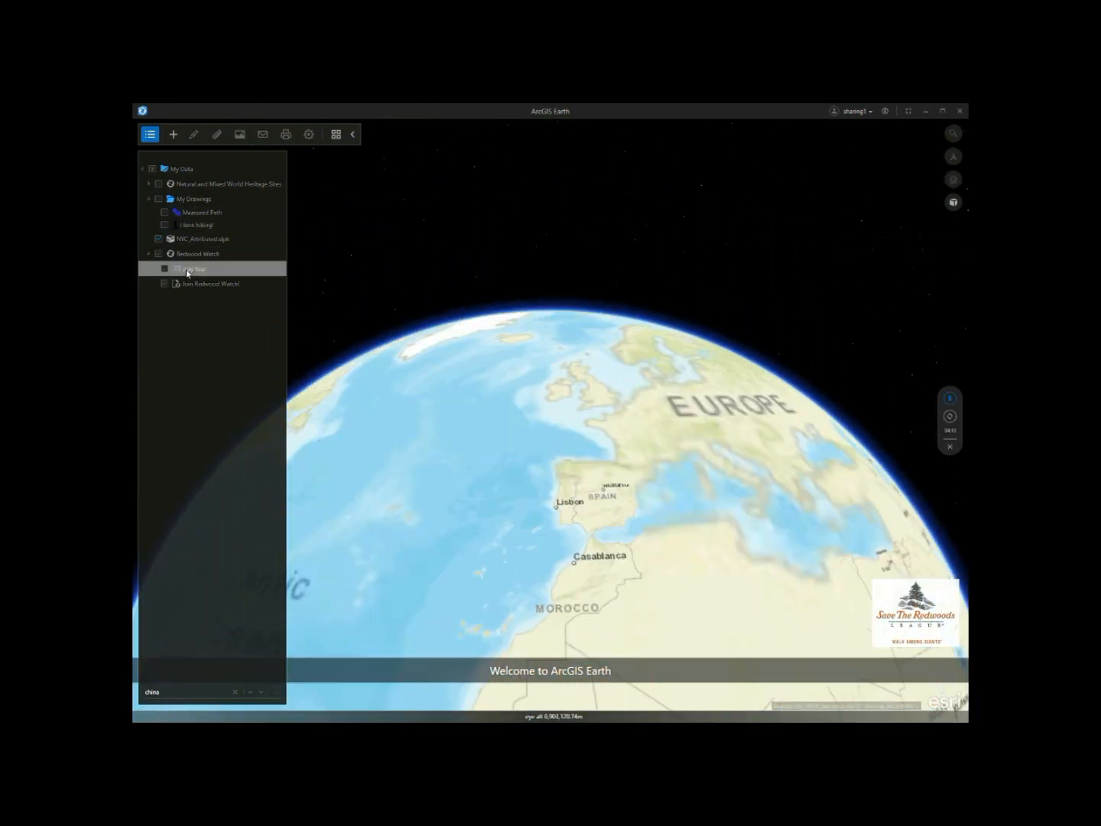
pyautogui.click(188, 269)
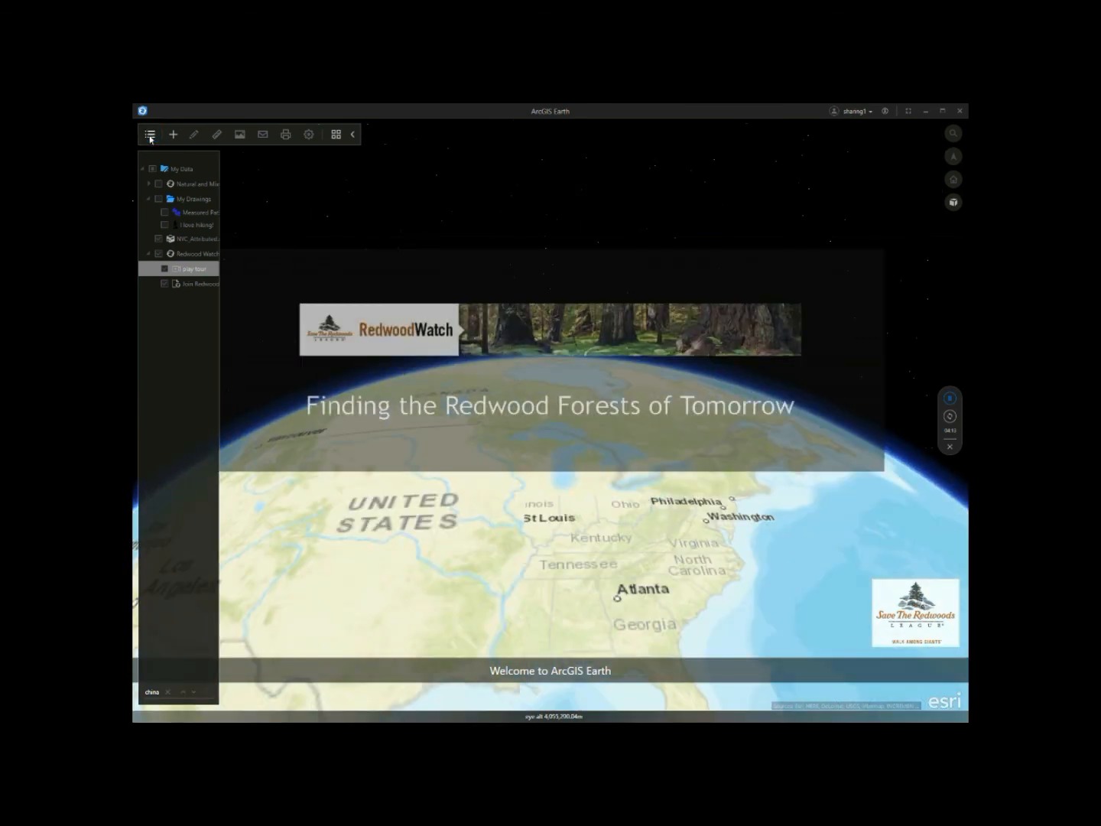